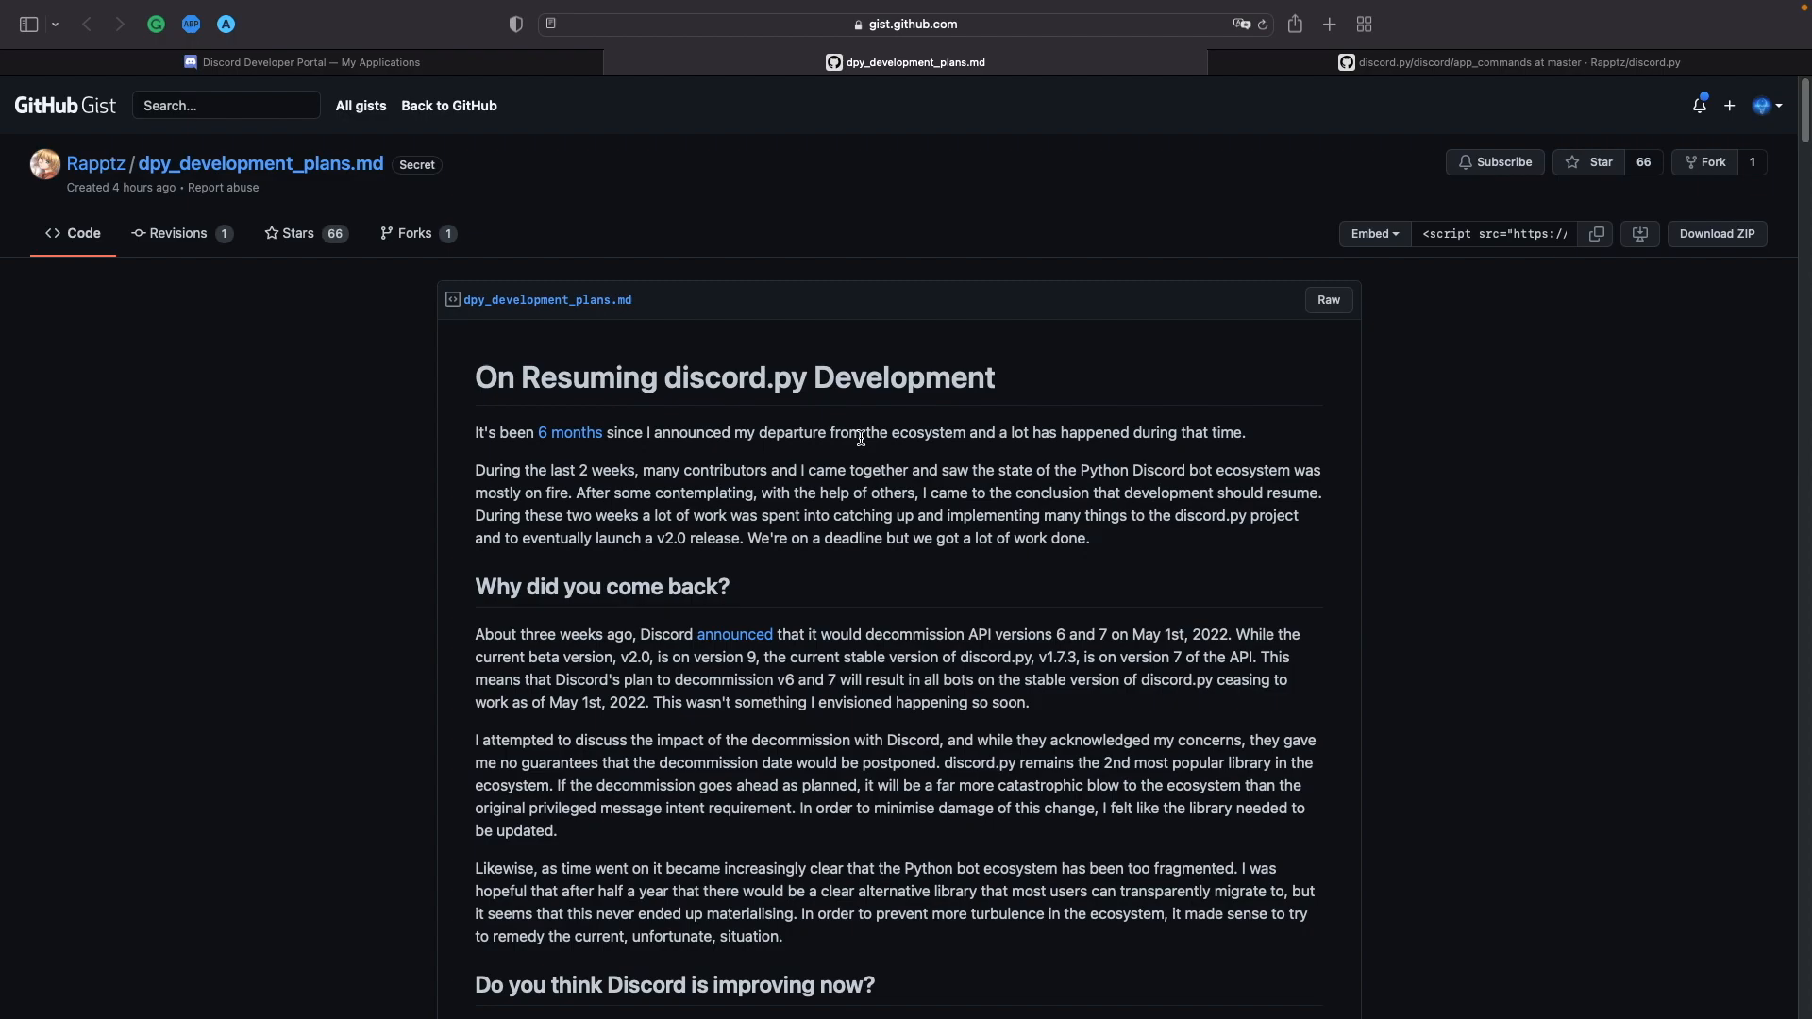
mouse_move(759, 580)
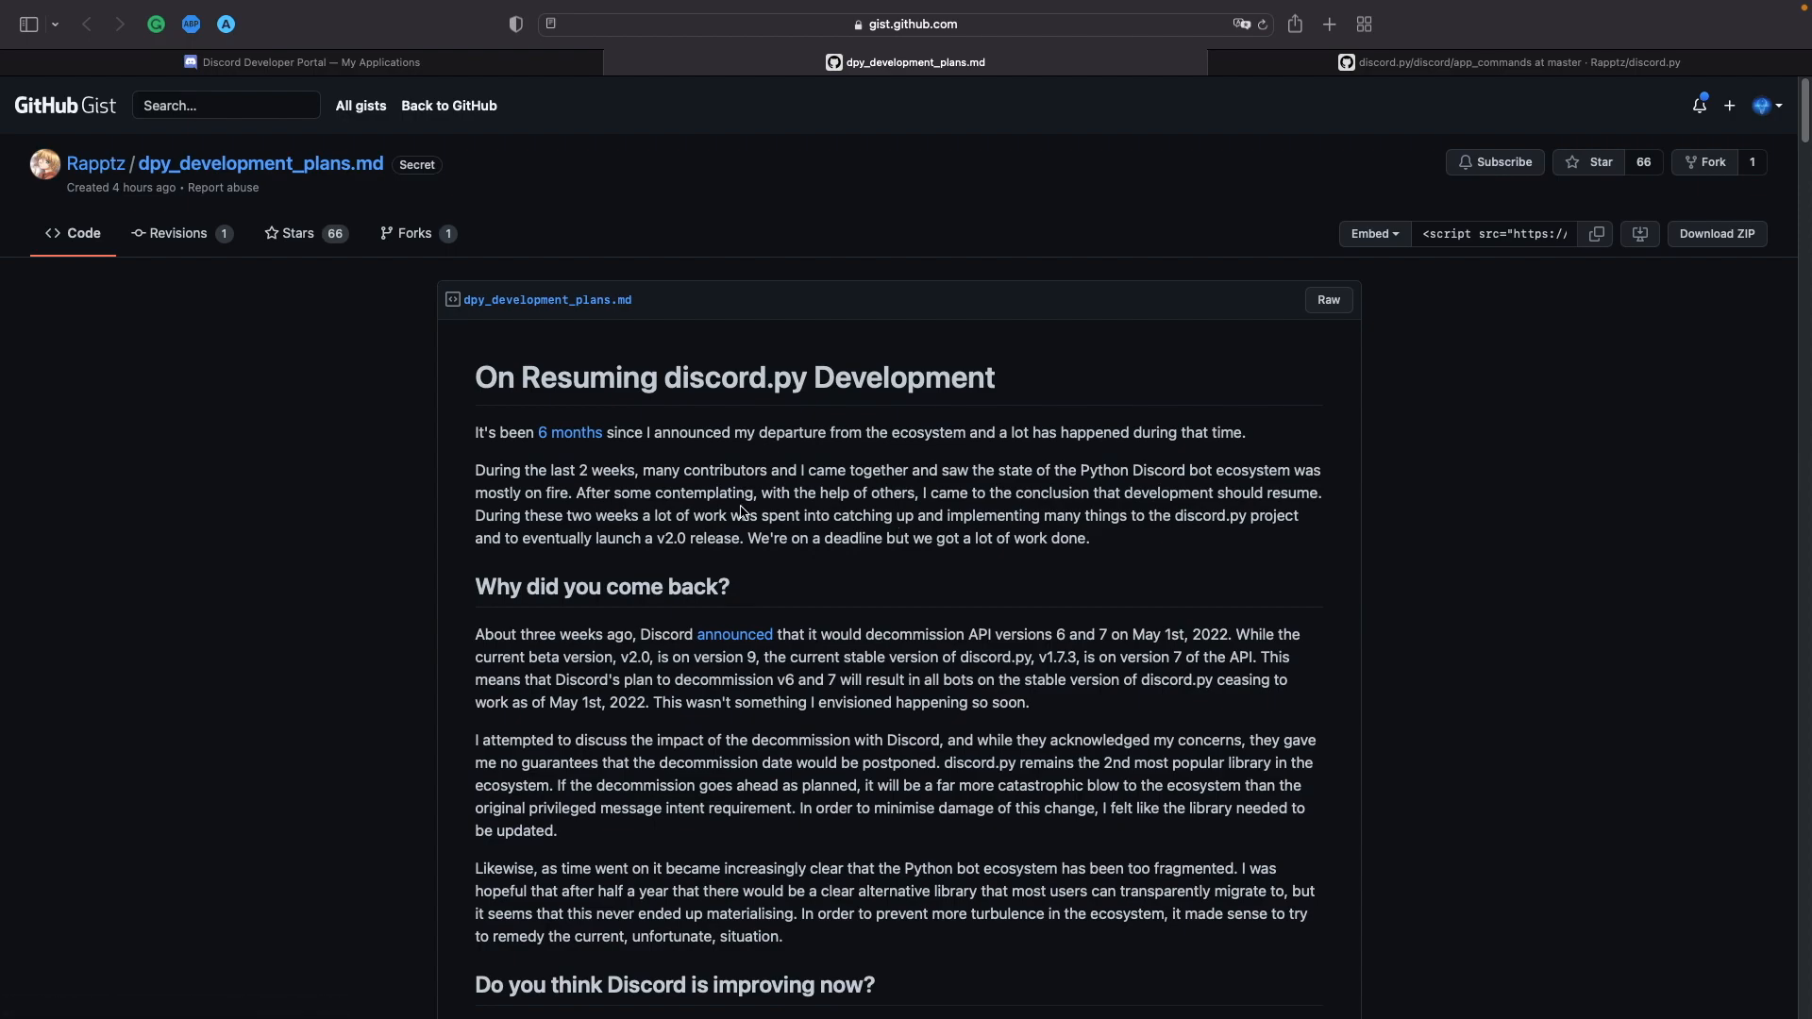
click(1508, 61)
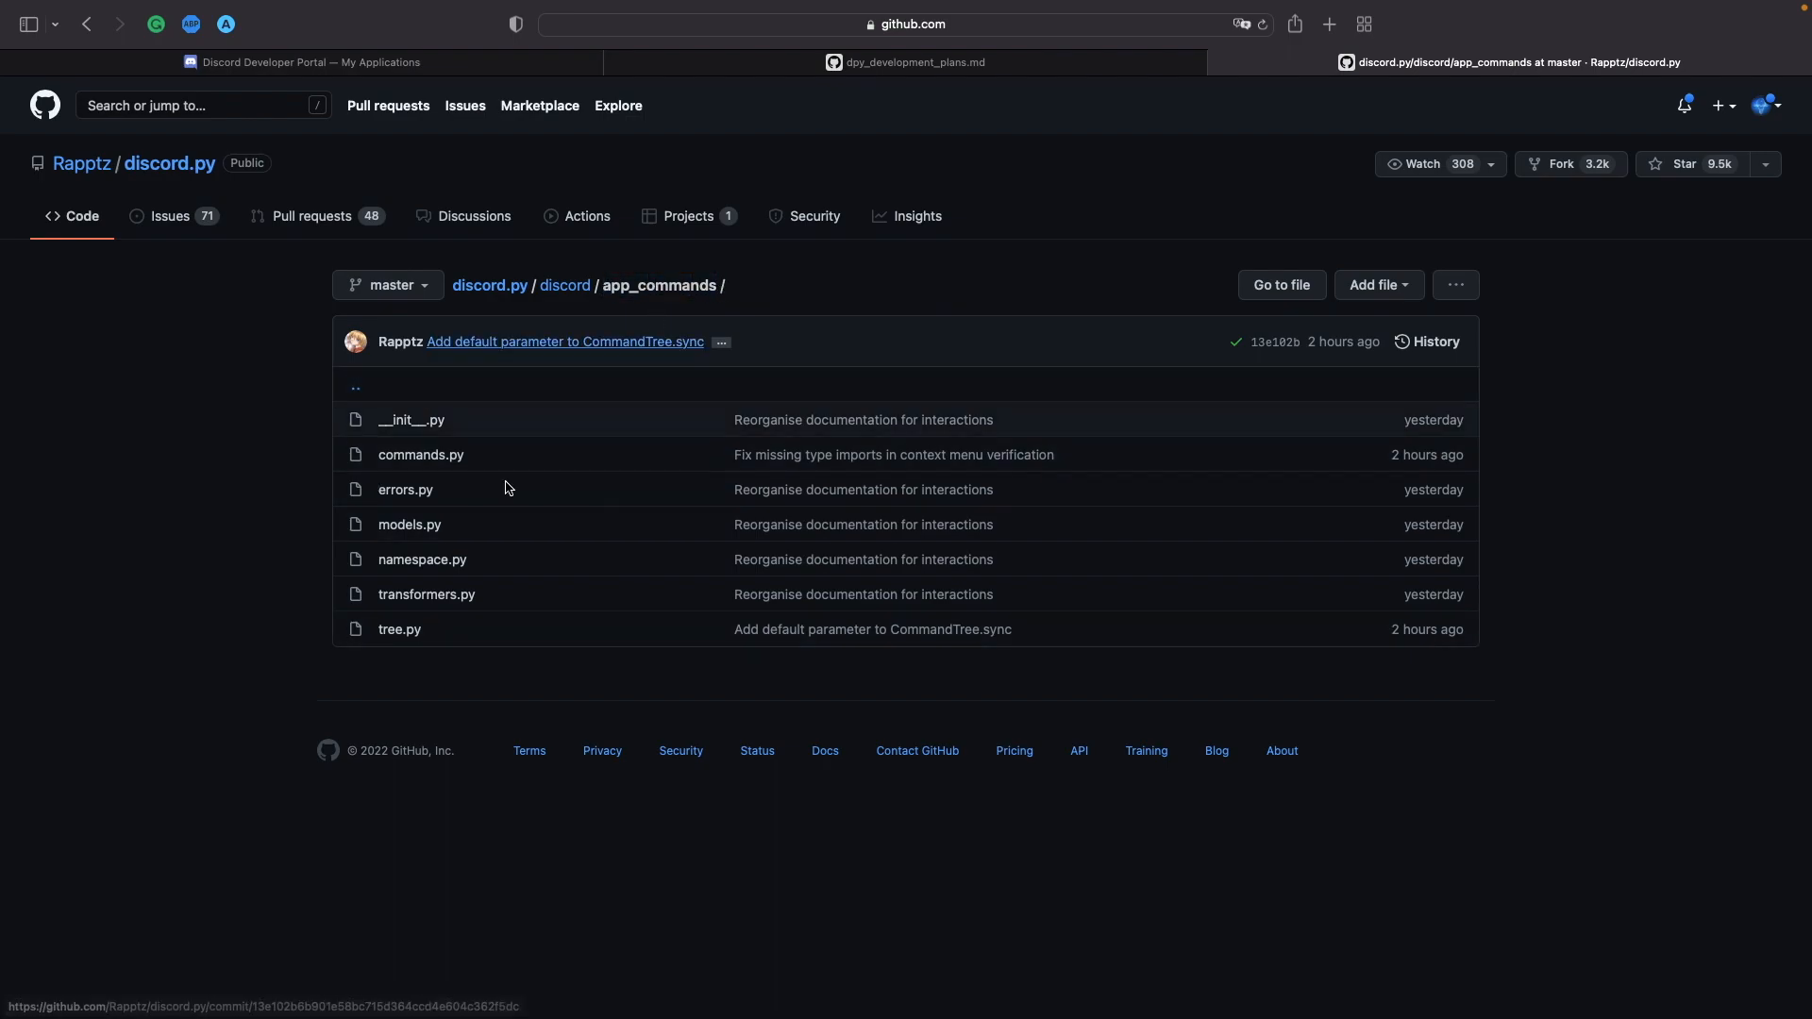
mouse_move(889, 294)
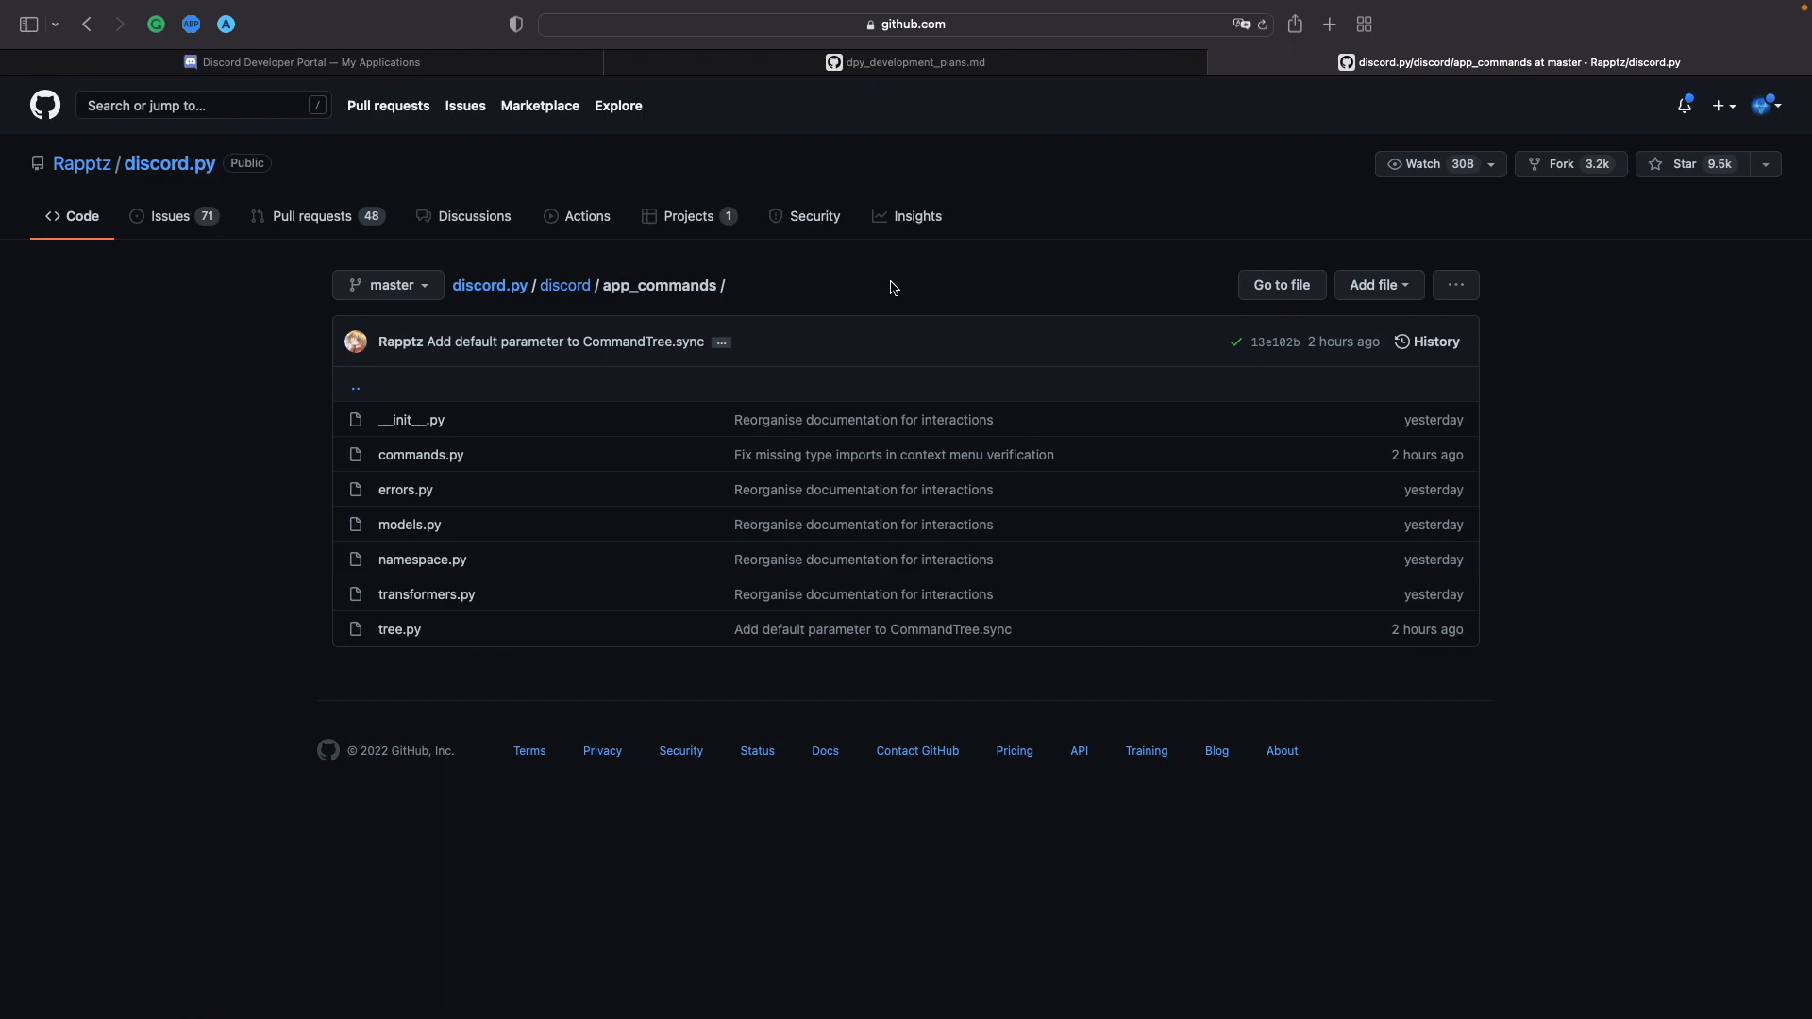
mouse_move(891, 287)
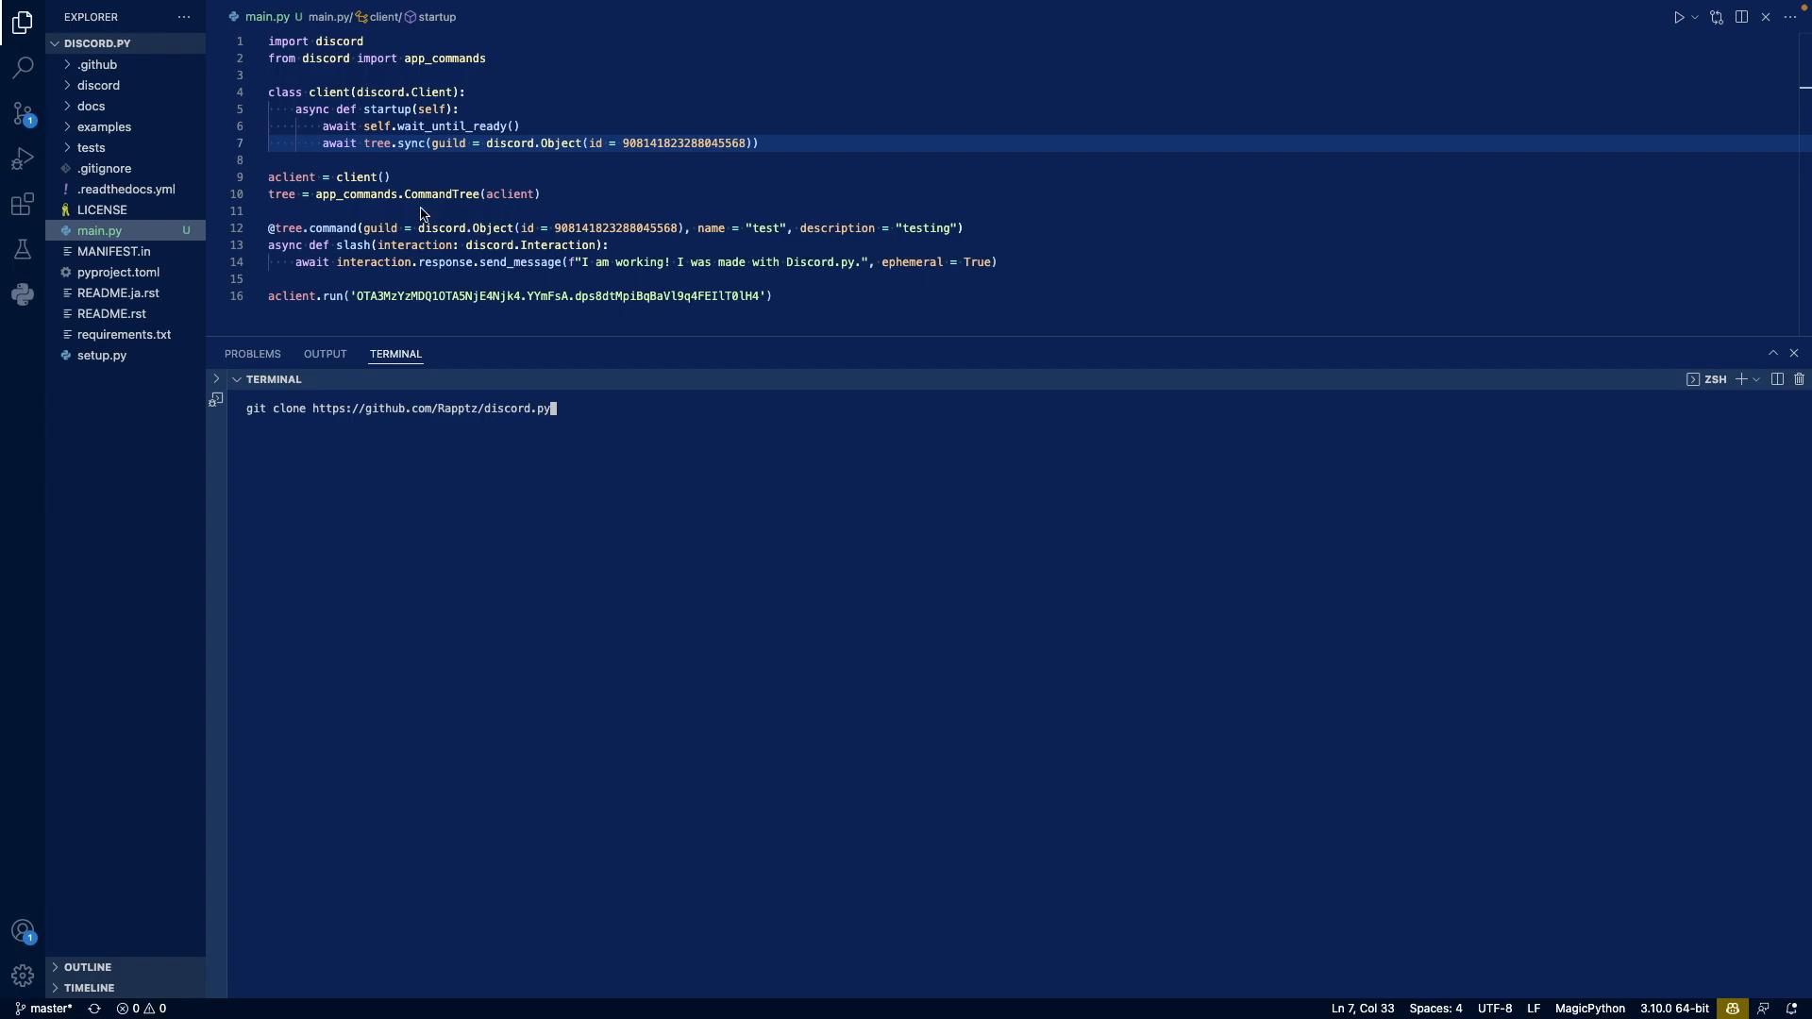
mouse_move(419, 77)
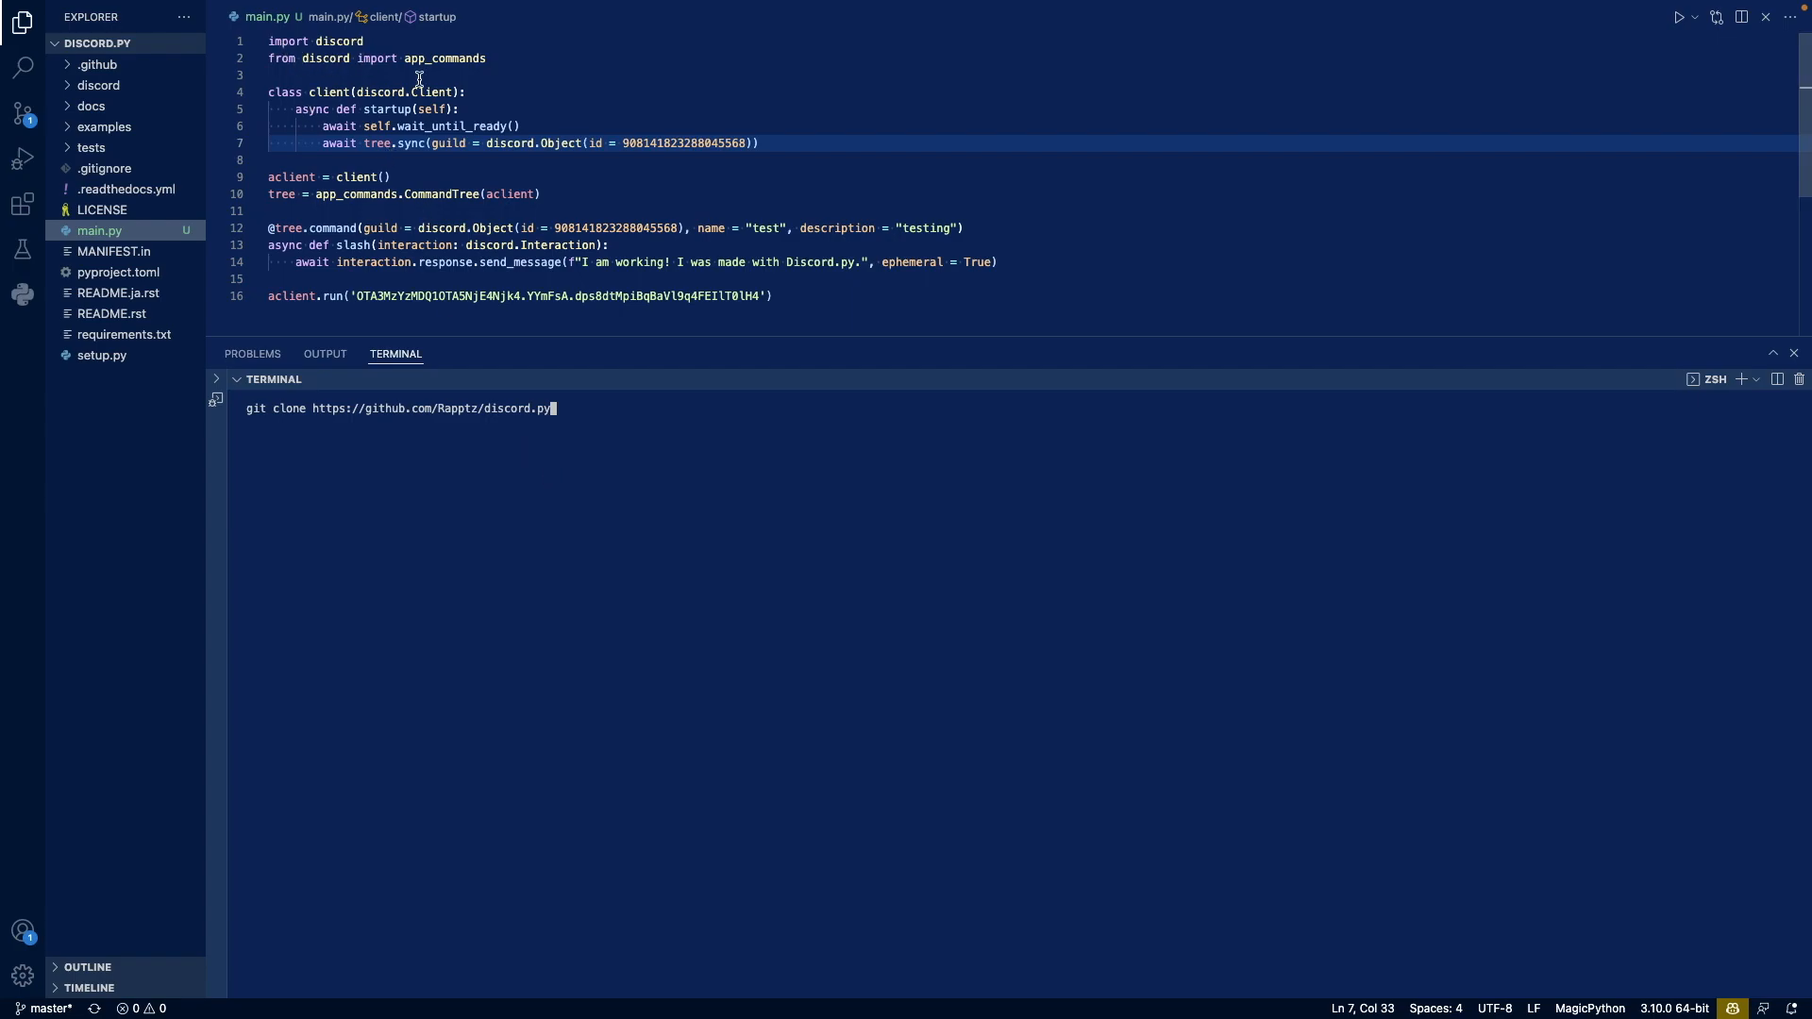
mouse_move(443, 59)
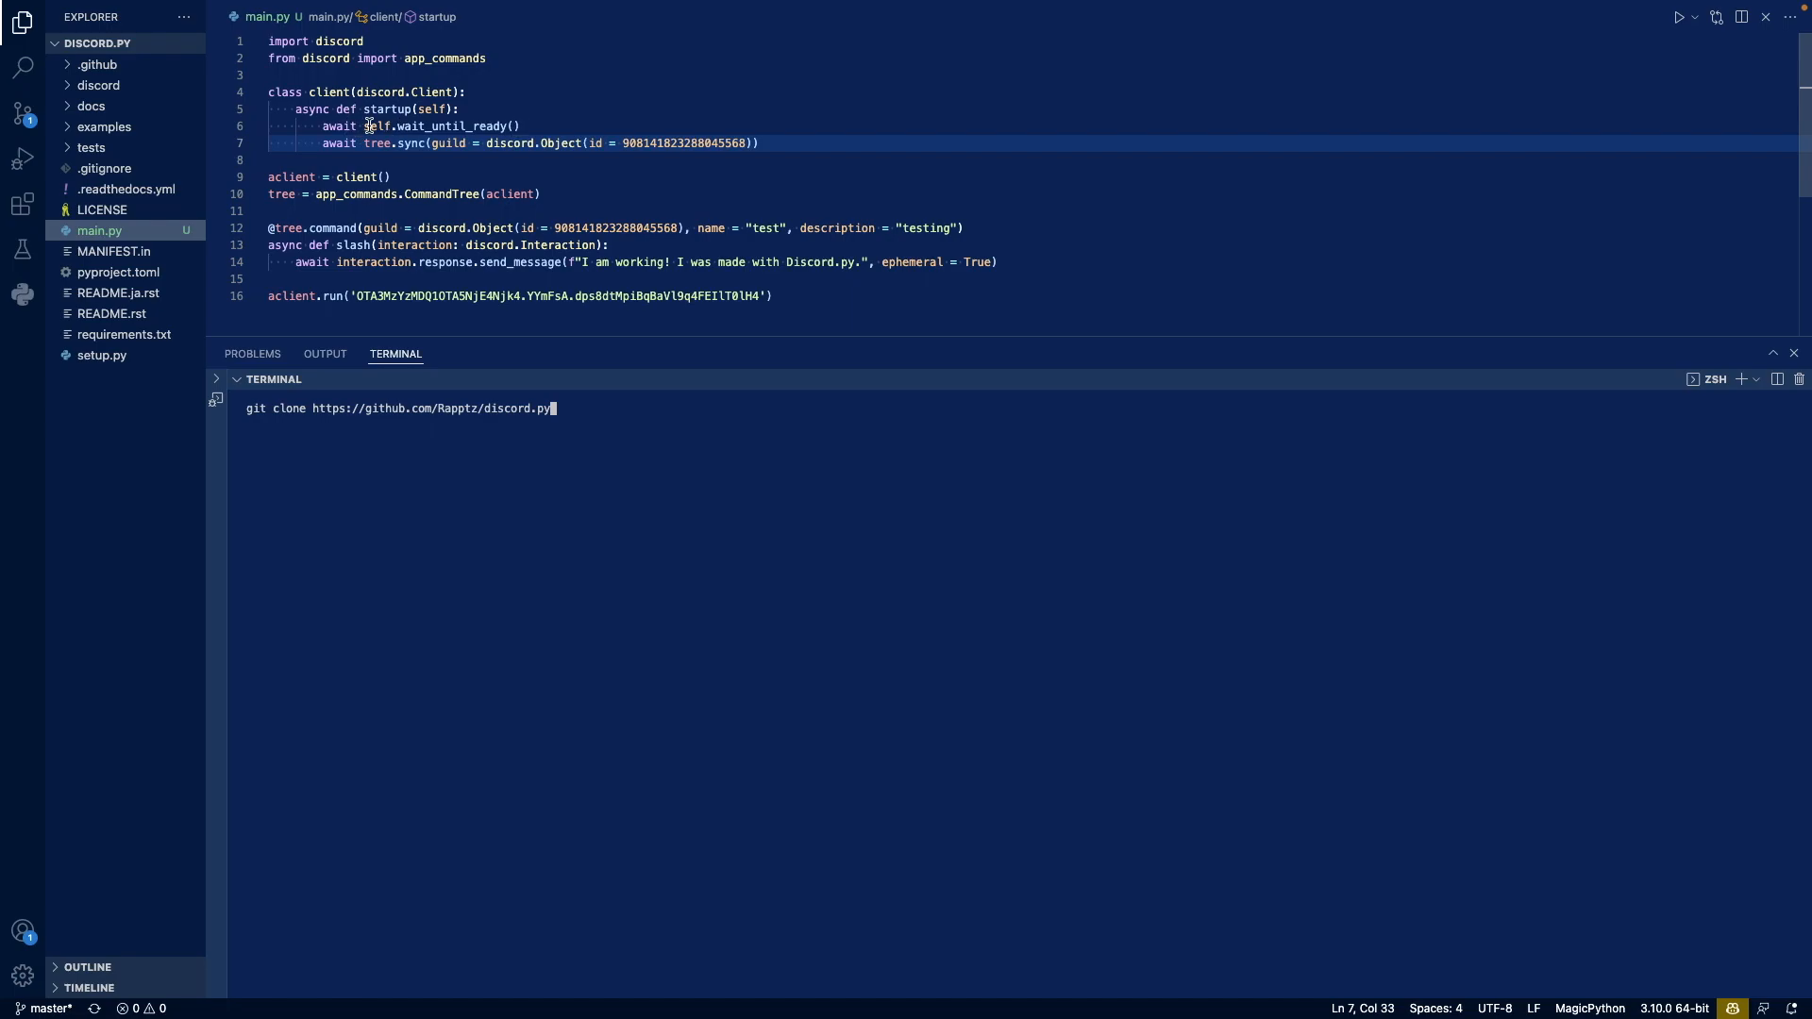
mouse_move(392, 142)
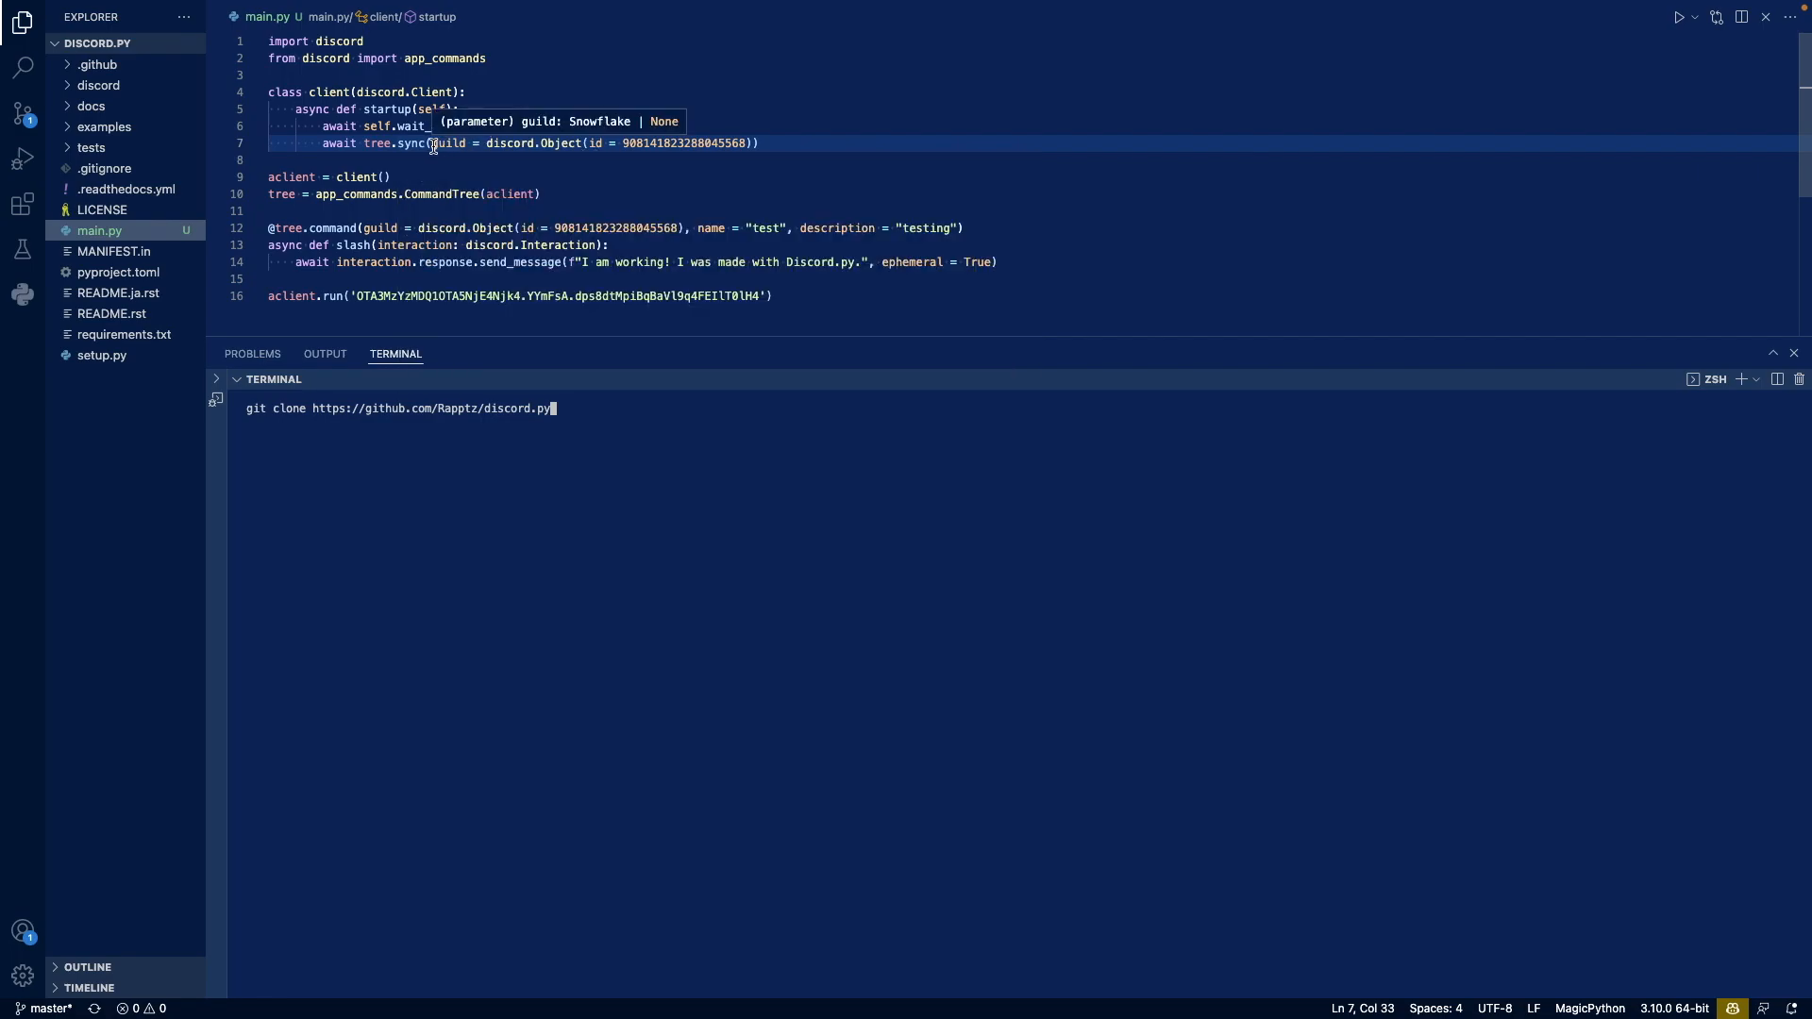
double_click(450, 142)
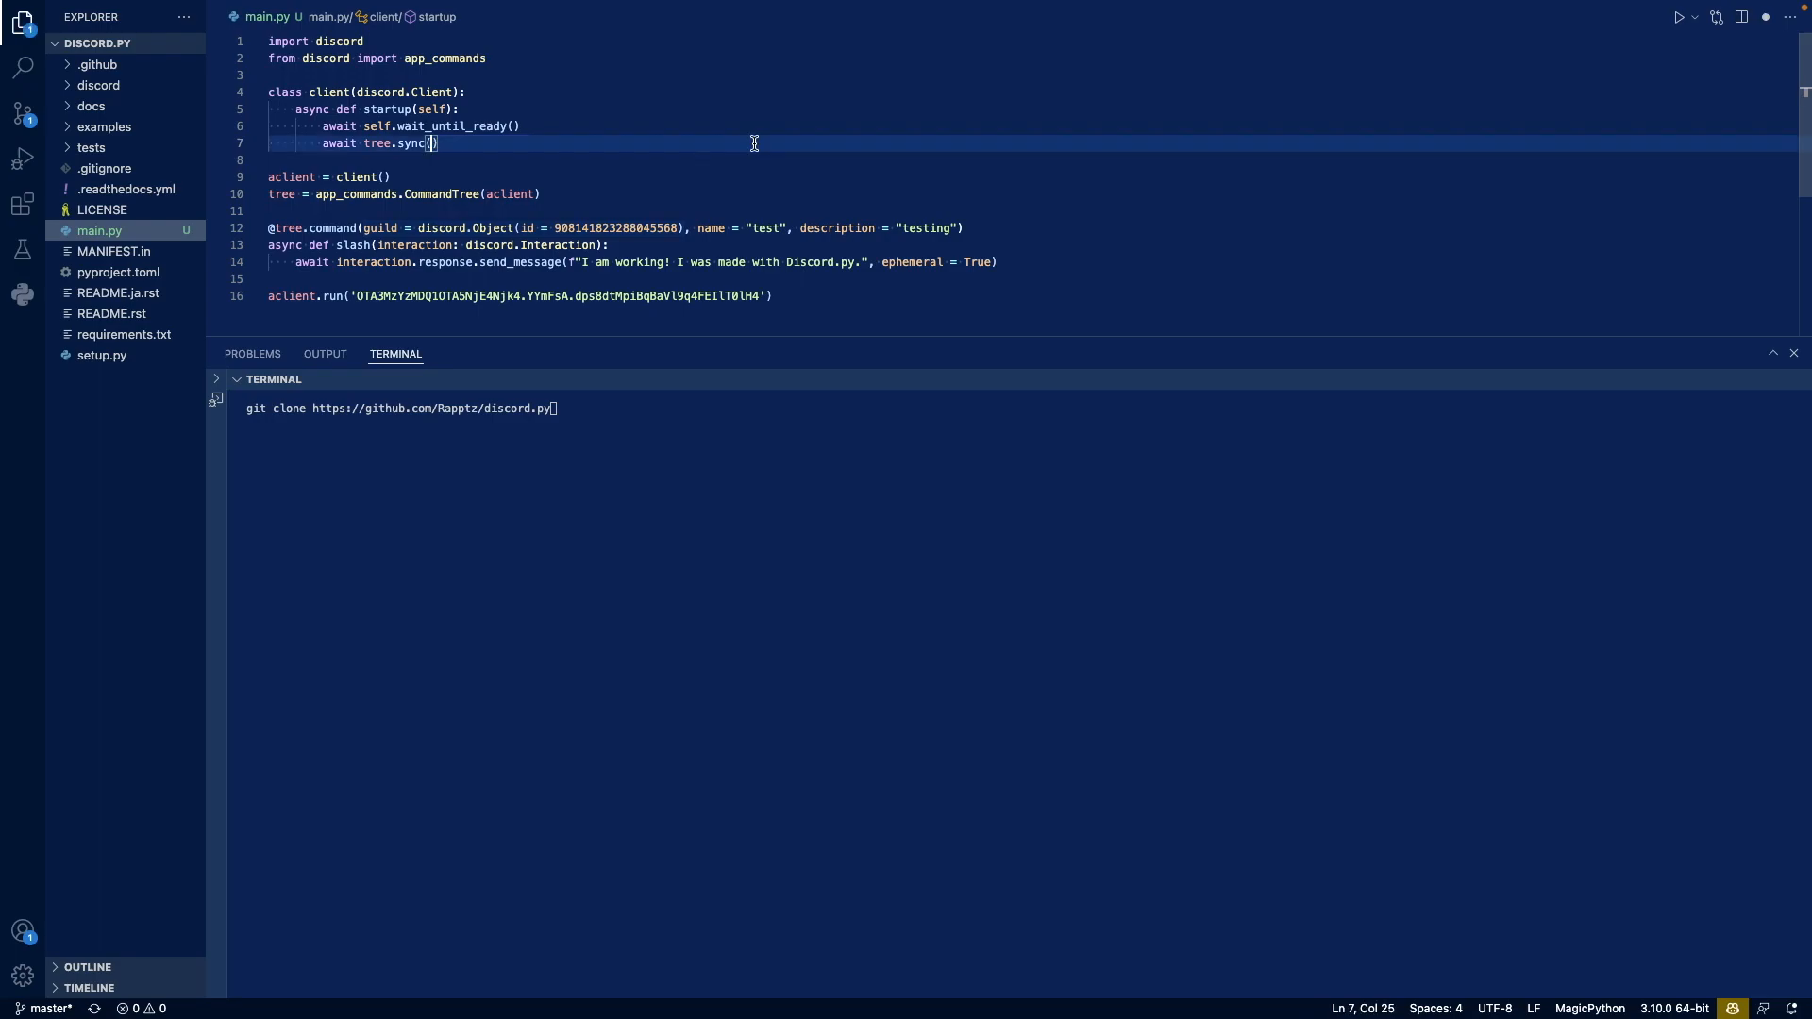
text(guild = discord.Object(id = 908141823288045568))
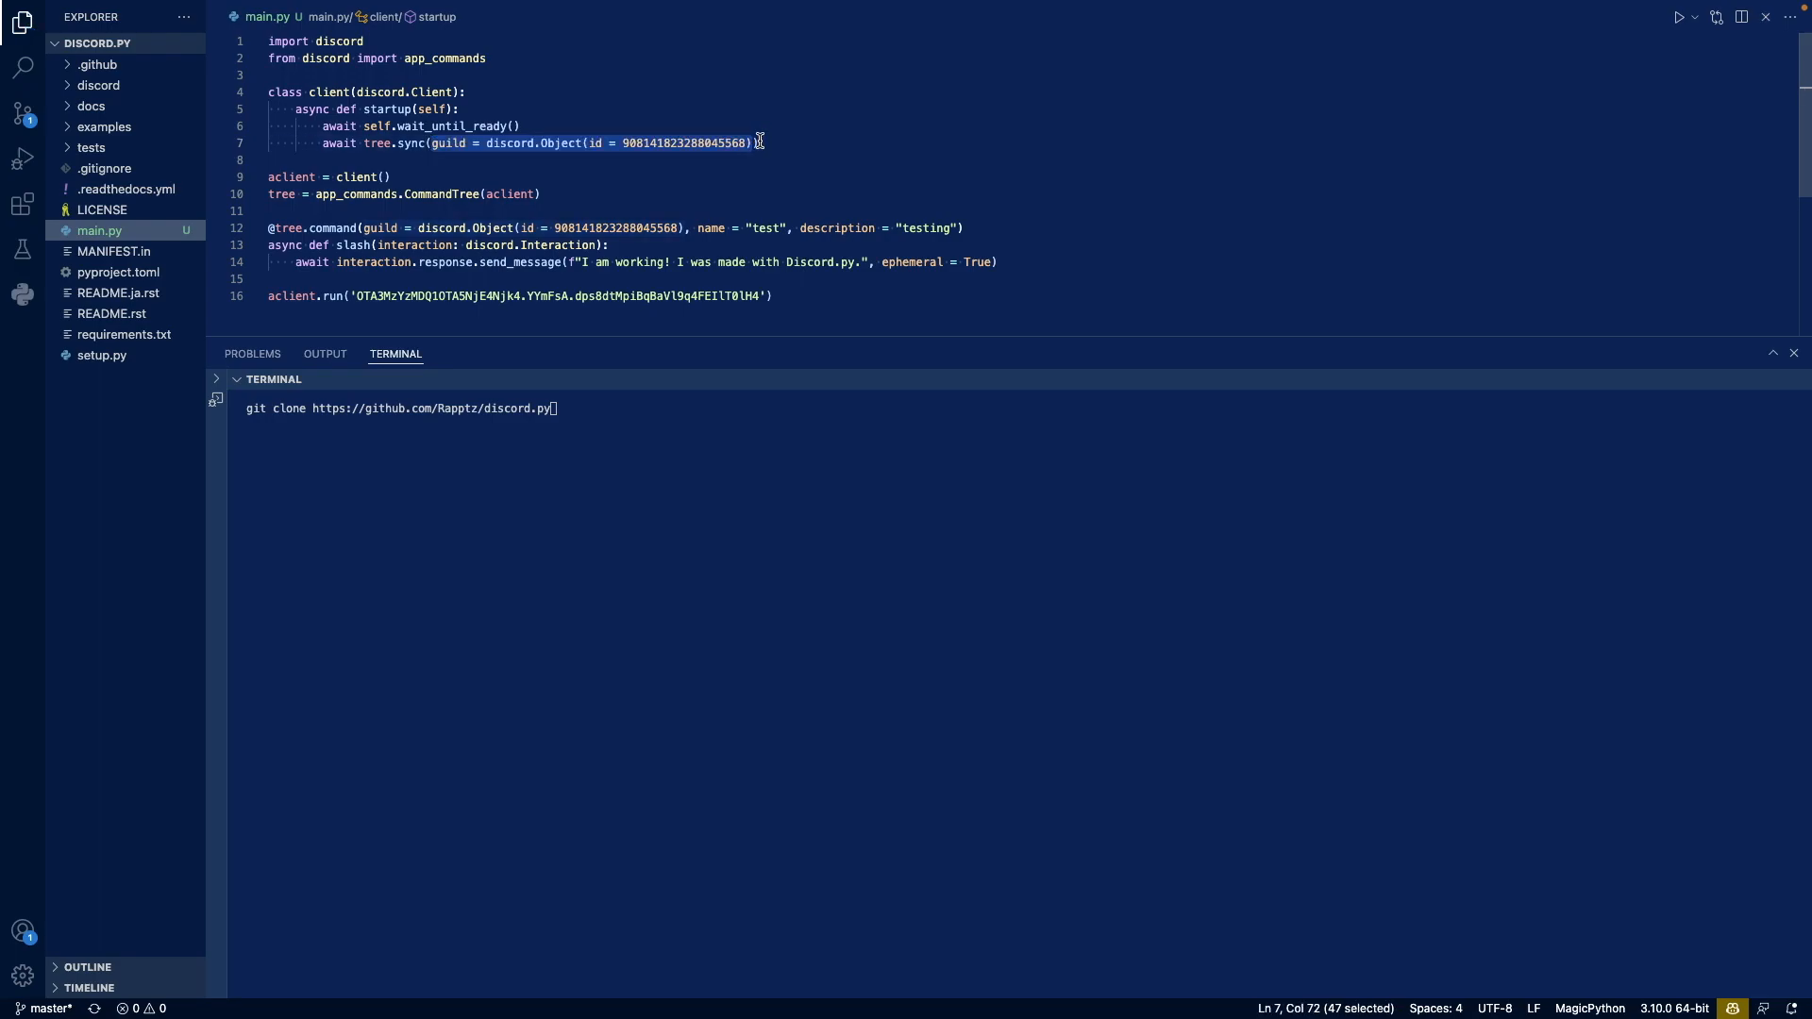
click(762, 141)
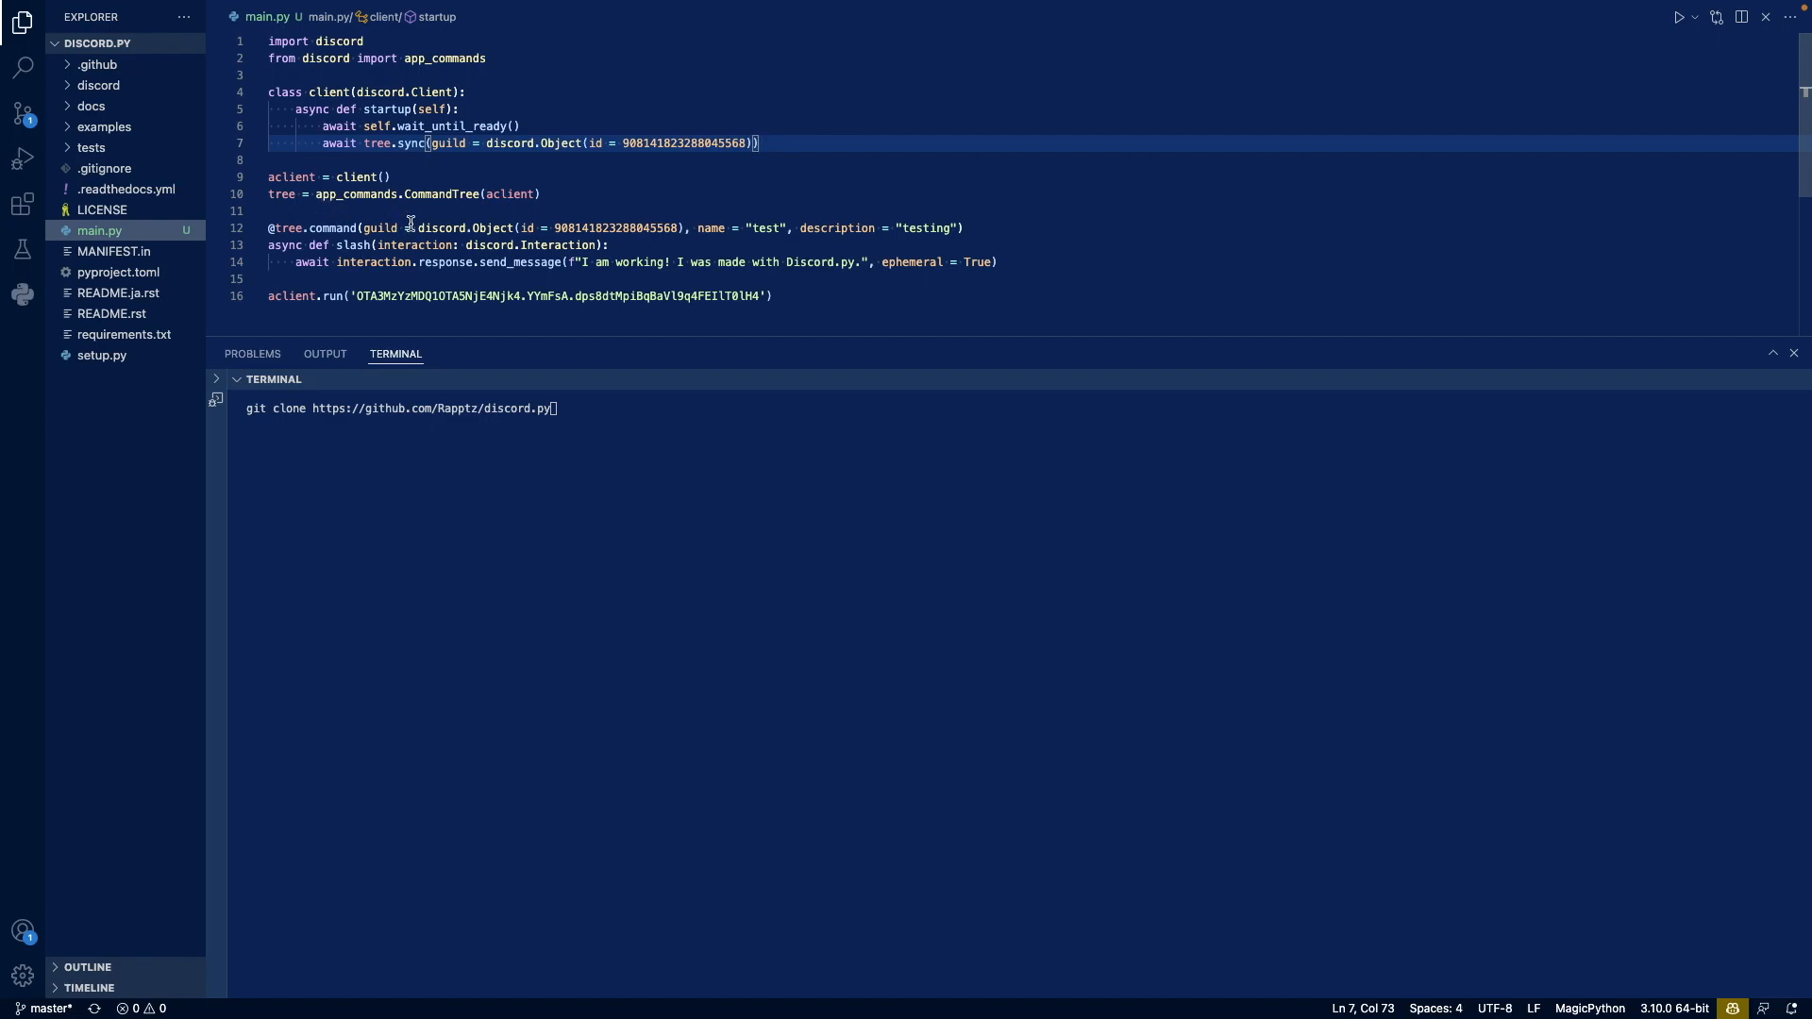
mouse_move(439, 193)
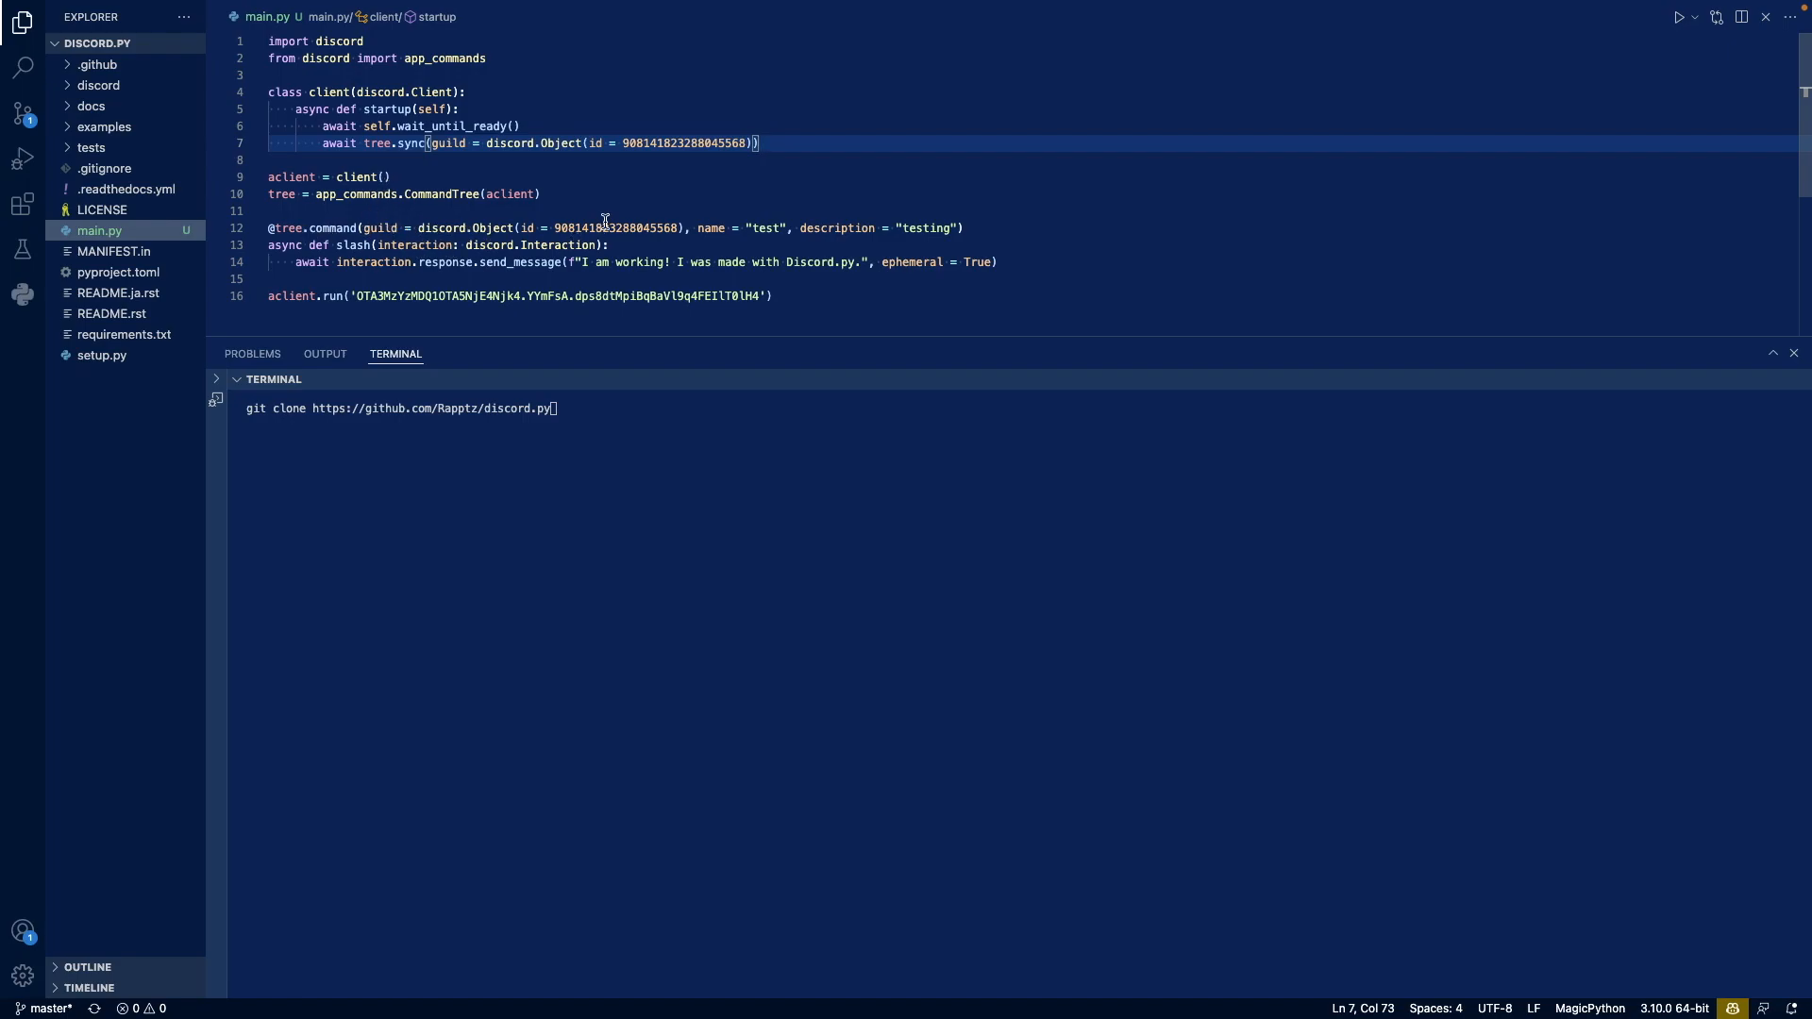
mouse_move(866, 244)
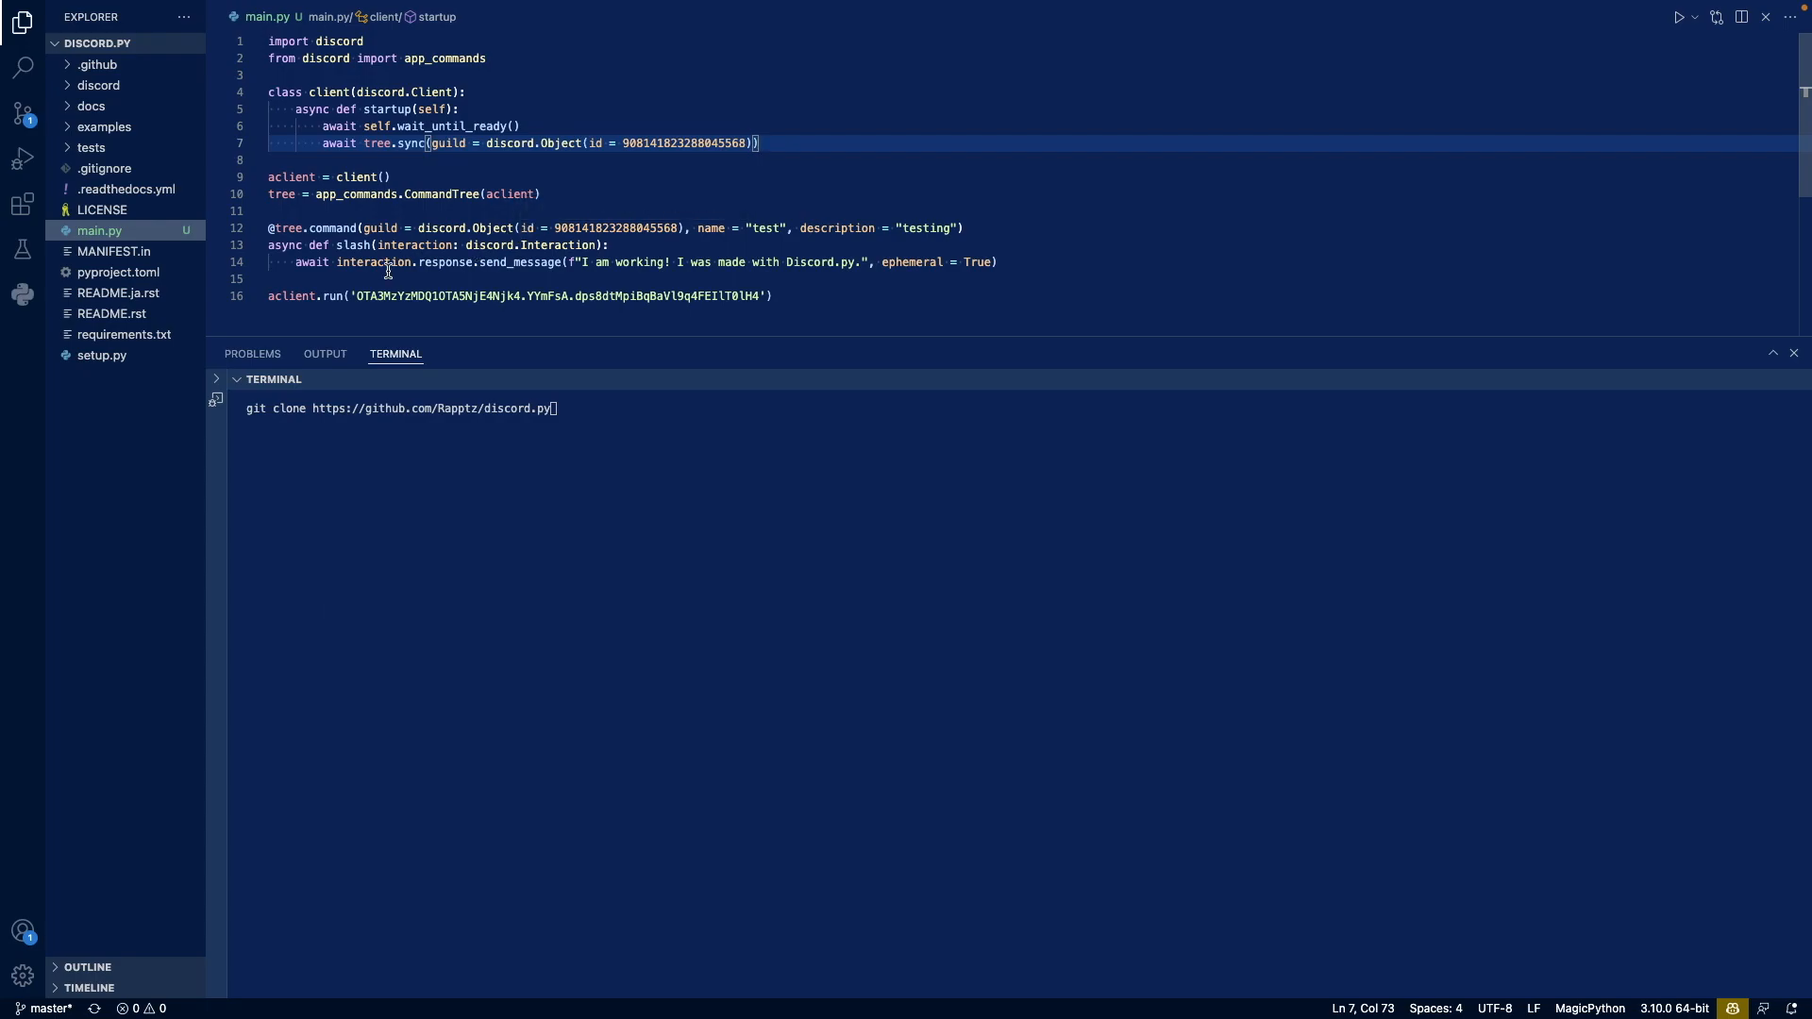
mouse_move(566, 275)
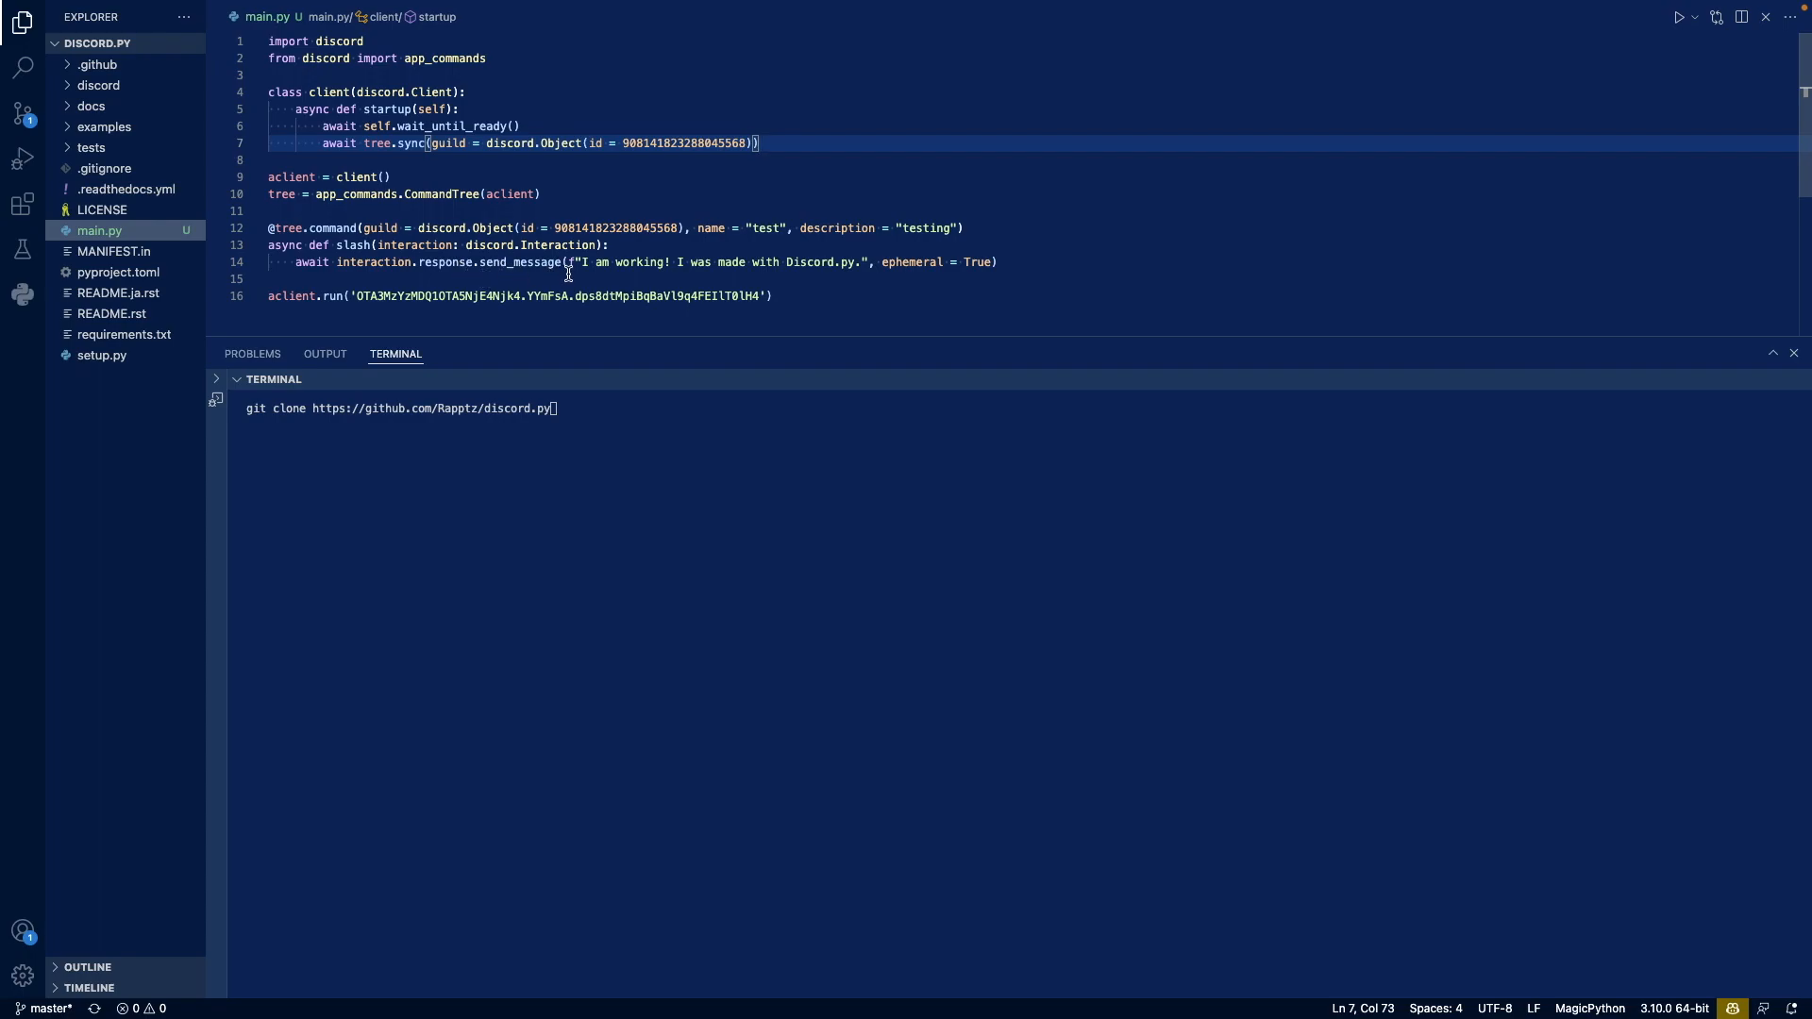
mouse_move(874, 304)
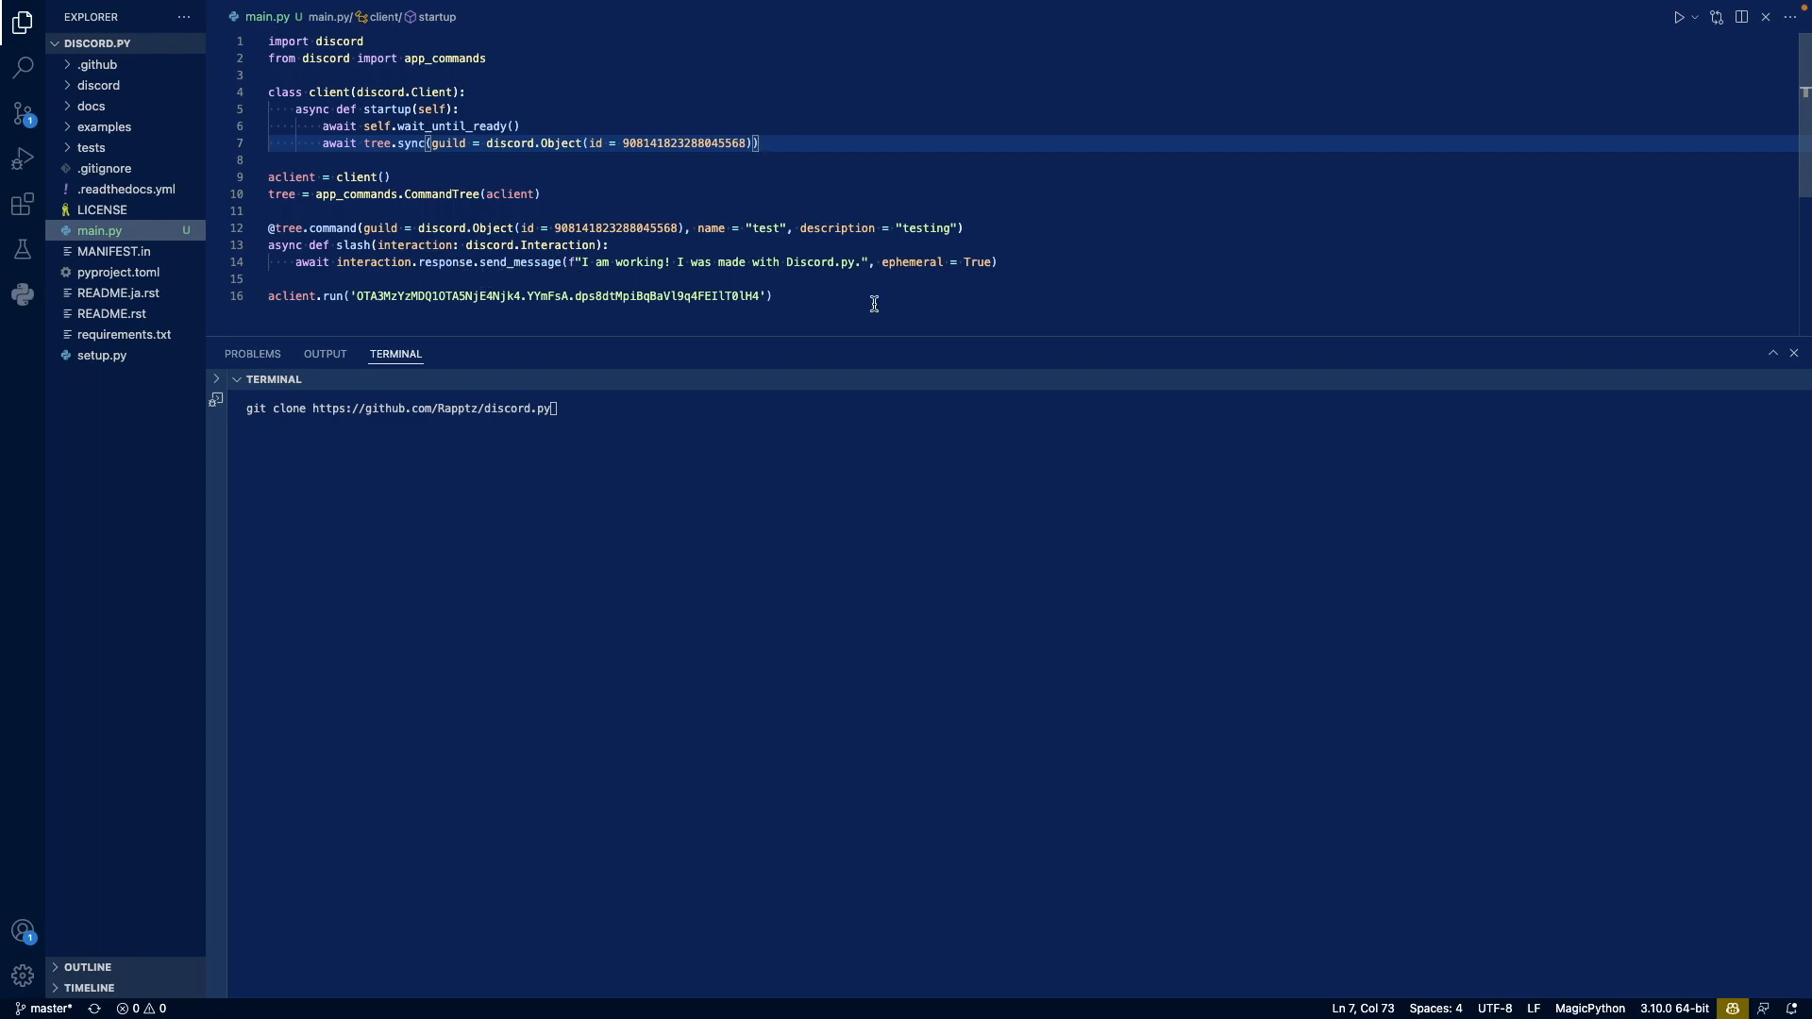
mouse_move(869, 306)
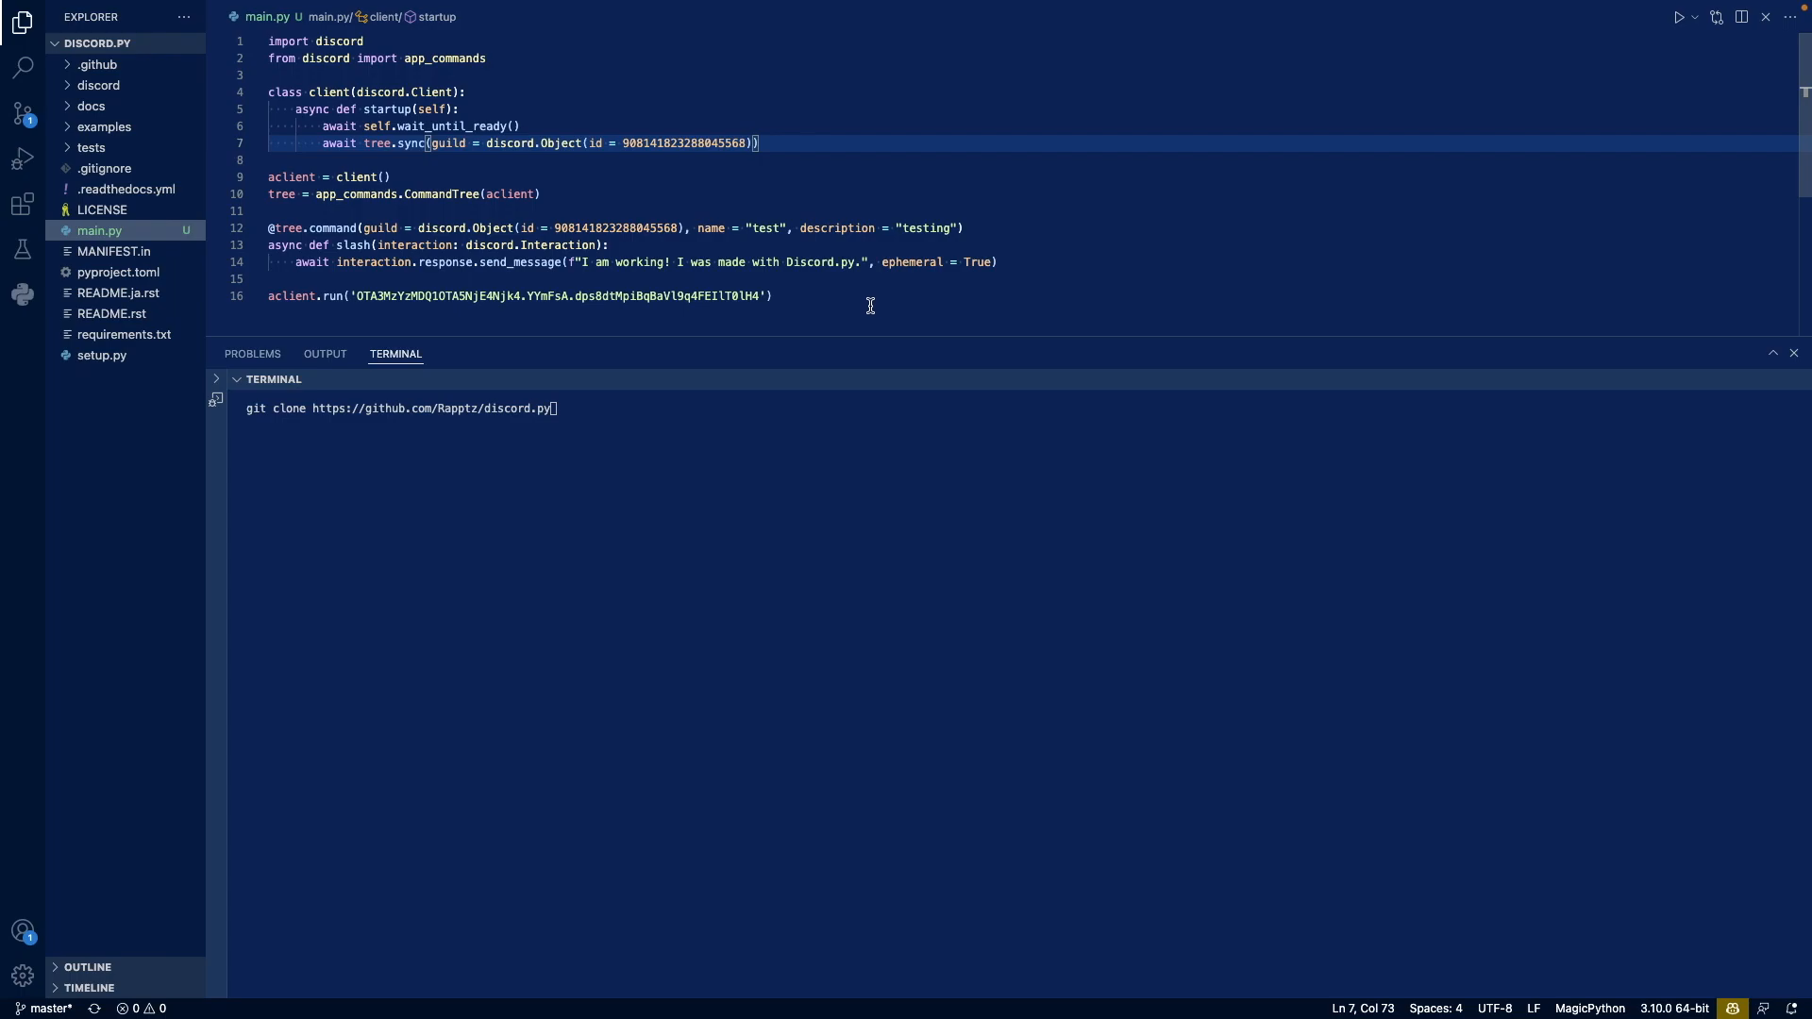
mouse_move(864, 308)
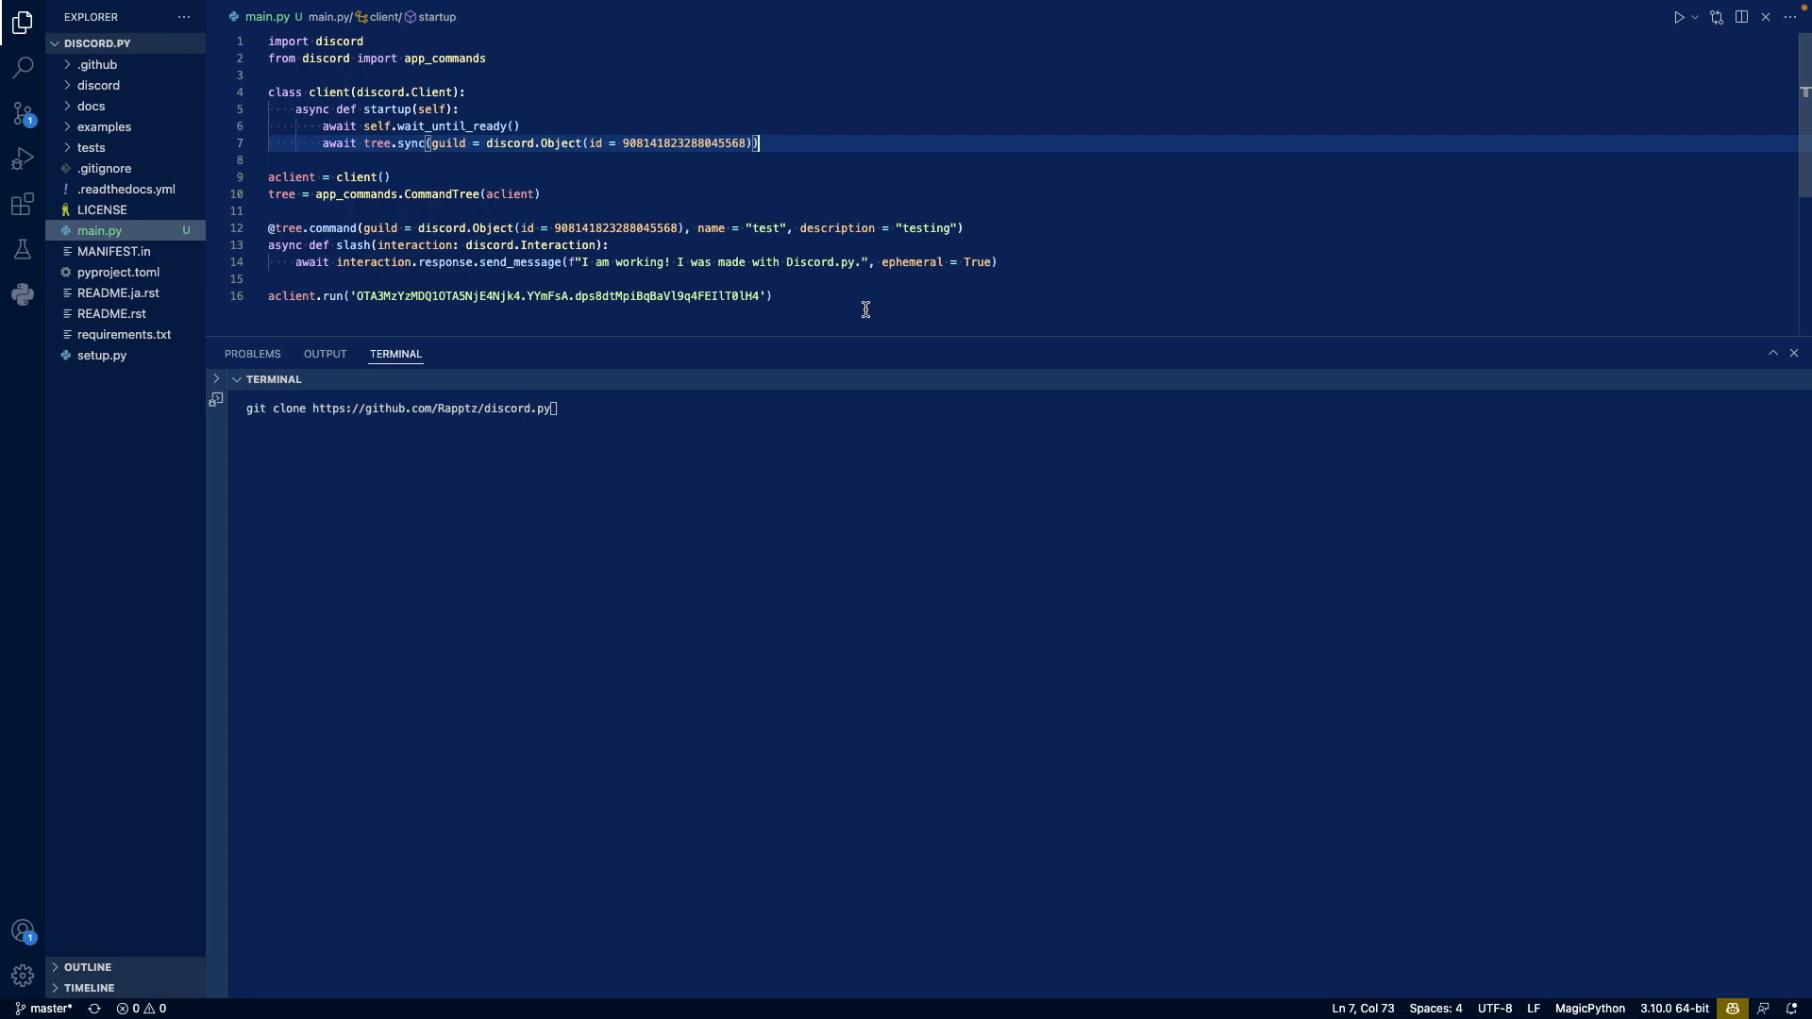
mouse_move(633, 290)
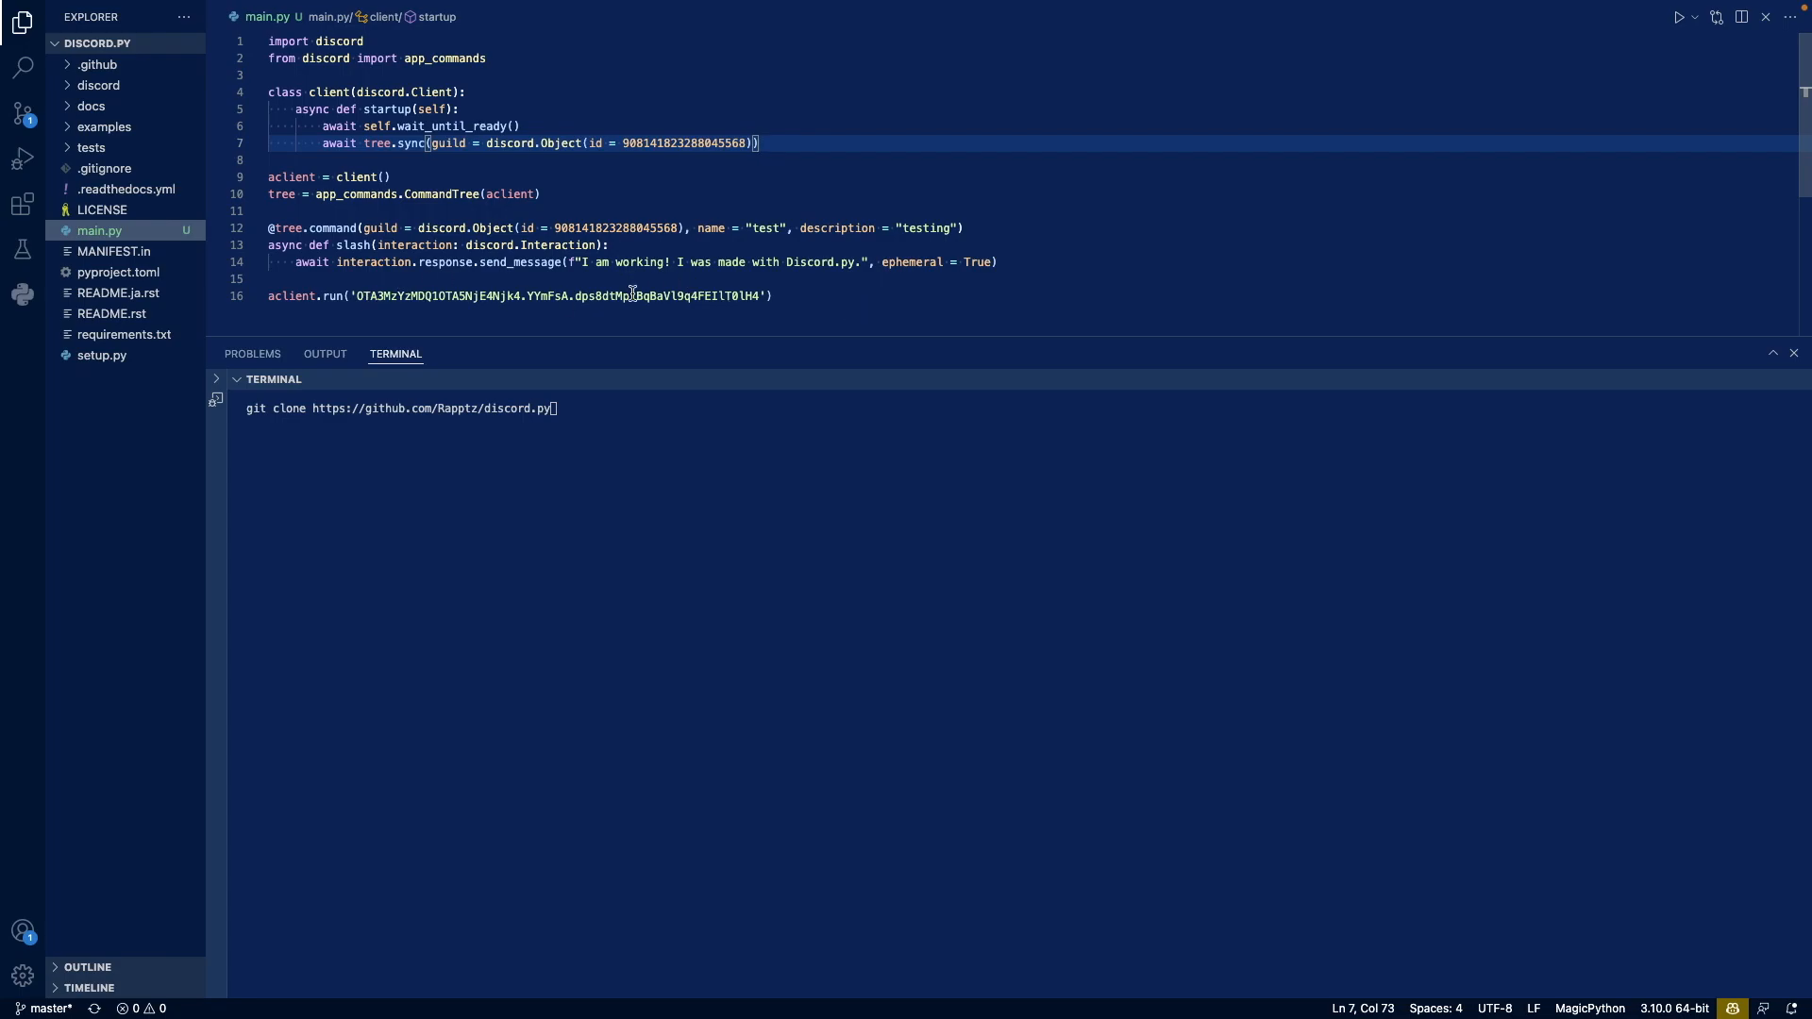
mouse_move(358, 298)
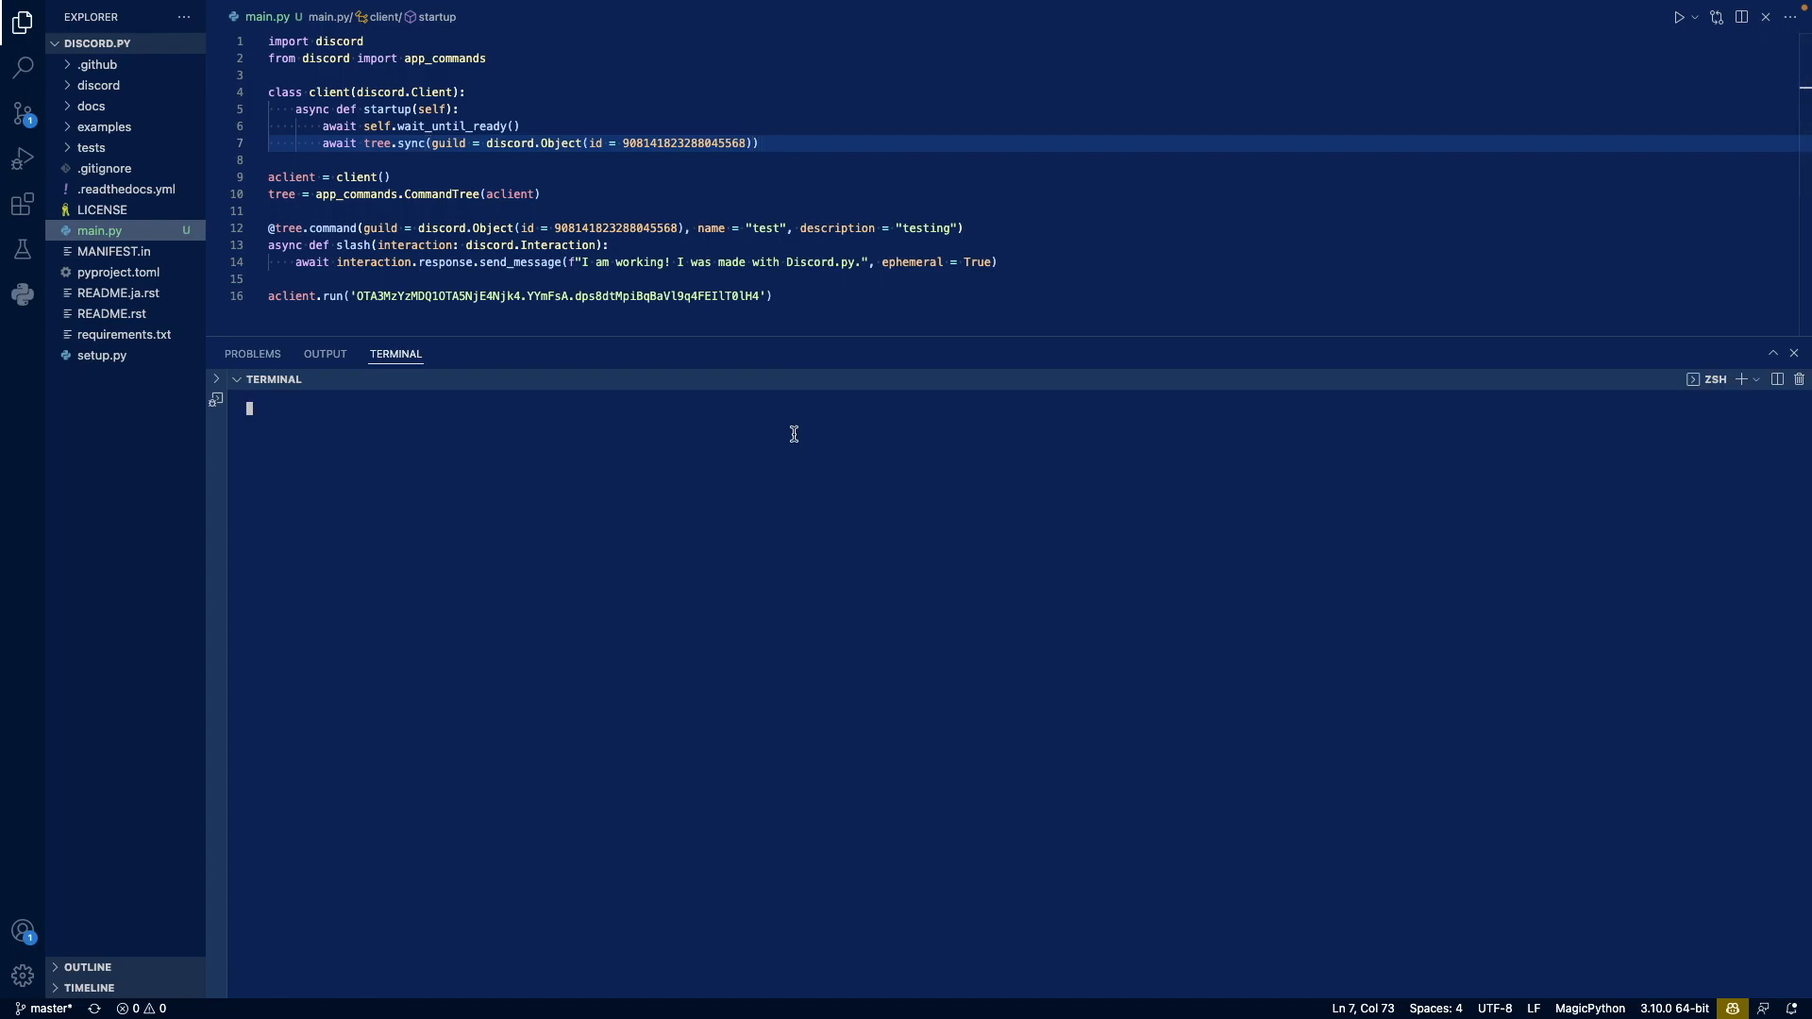
Run the bot and enter /test in Discord's #general message box
text(p)
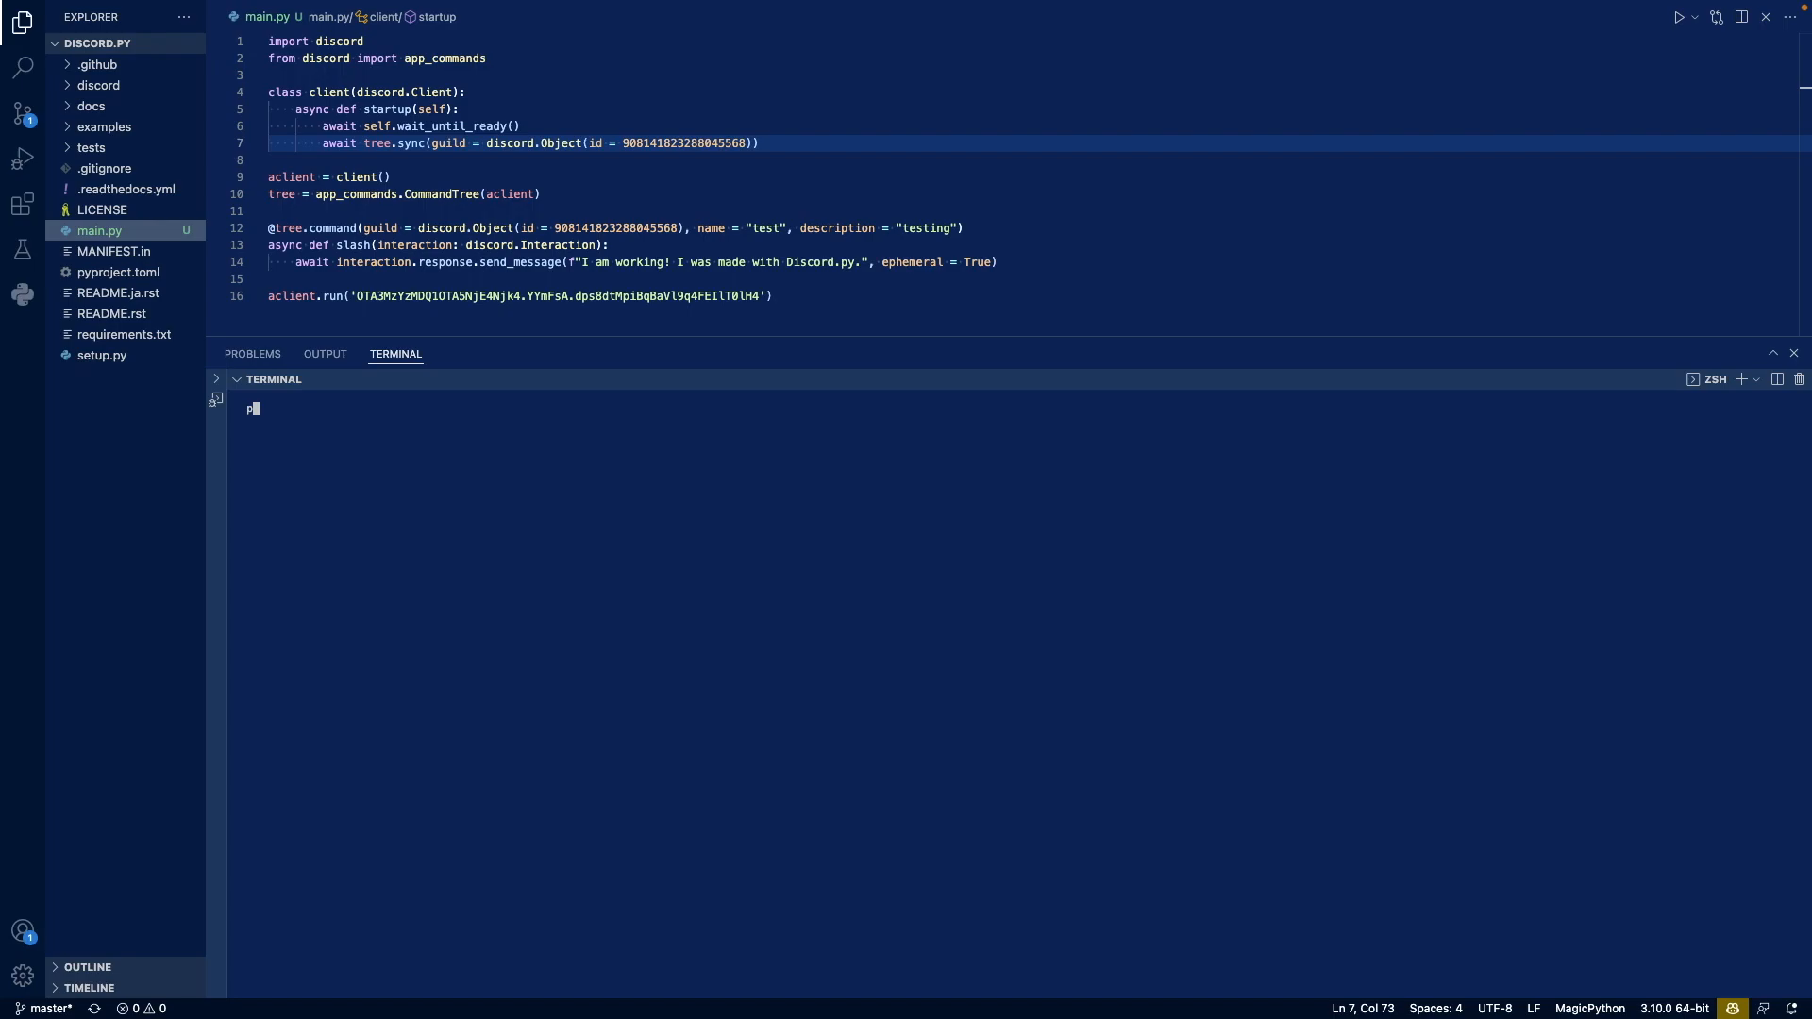
key(cmd+tab)
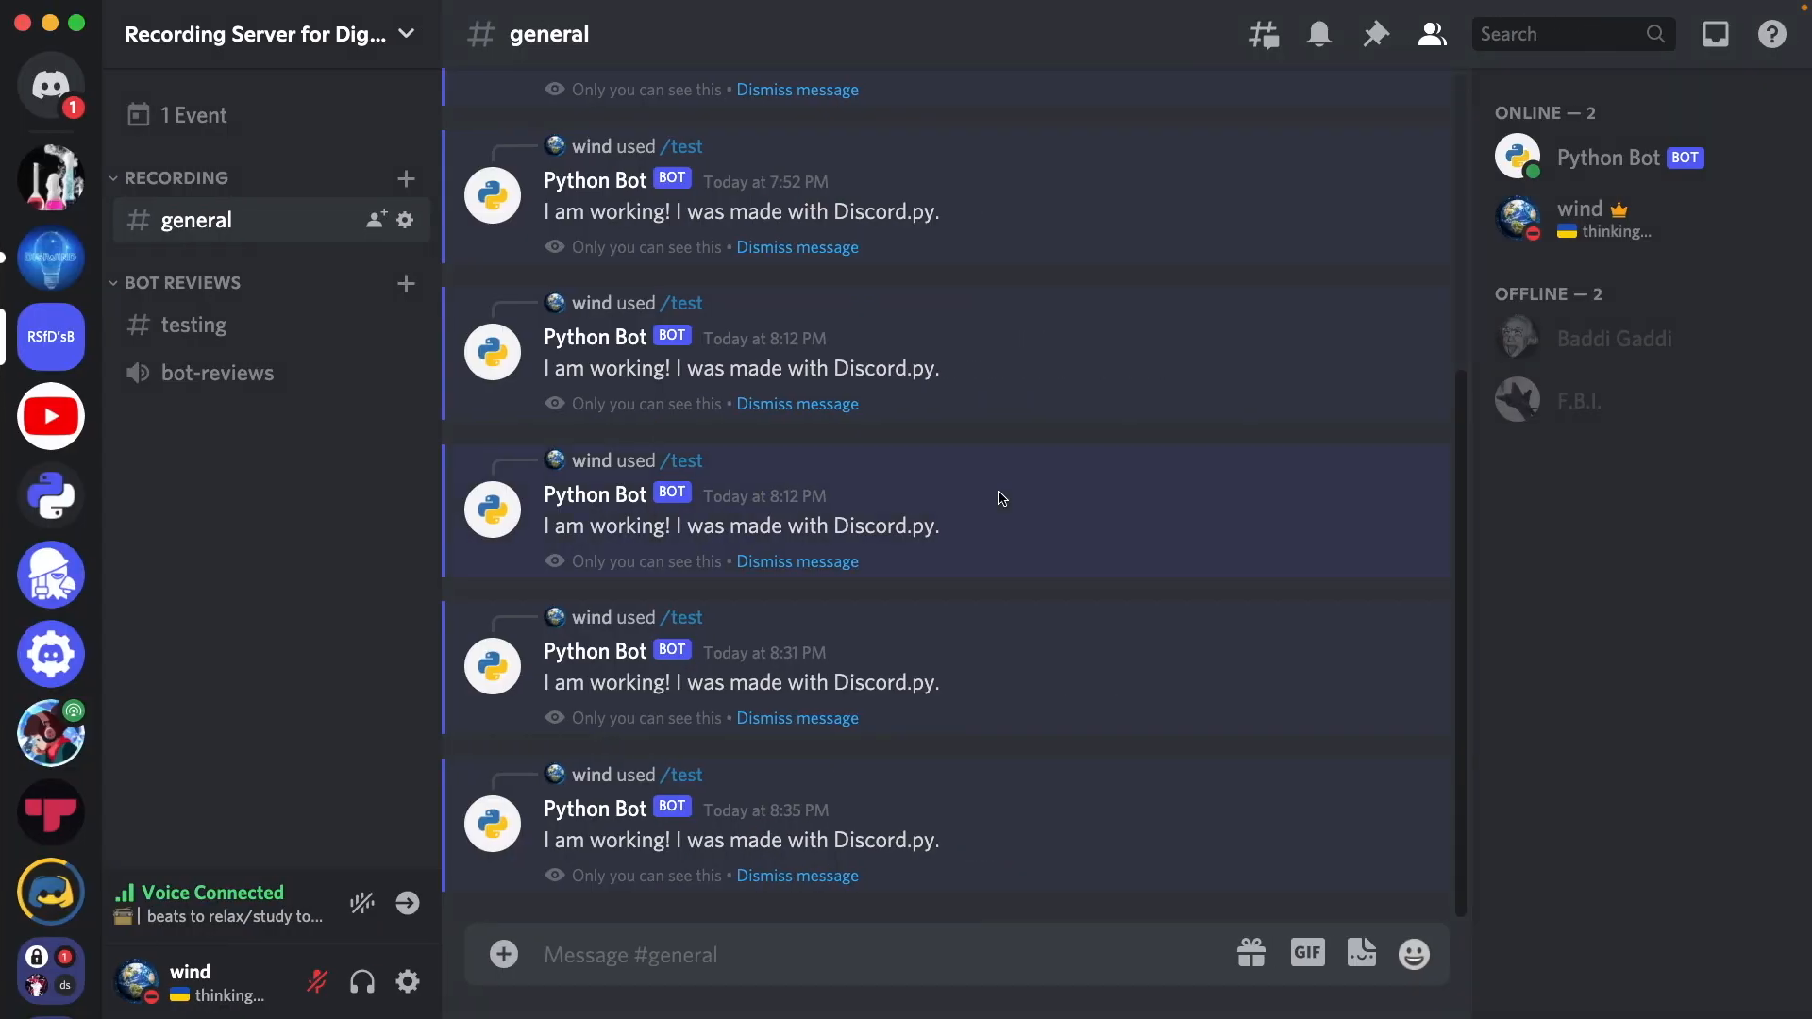
text(/test)
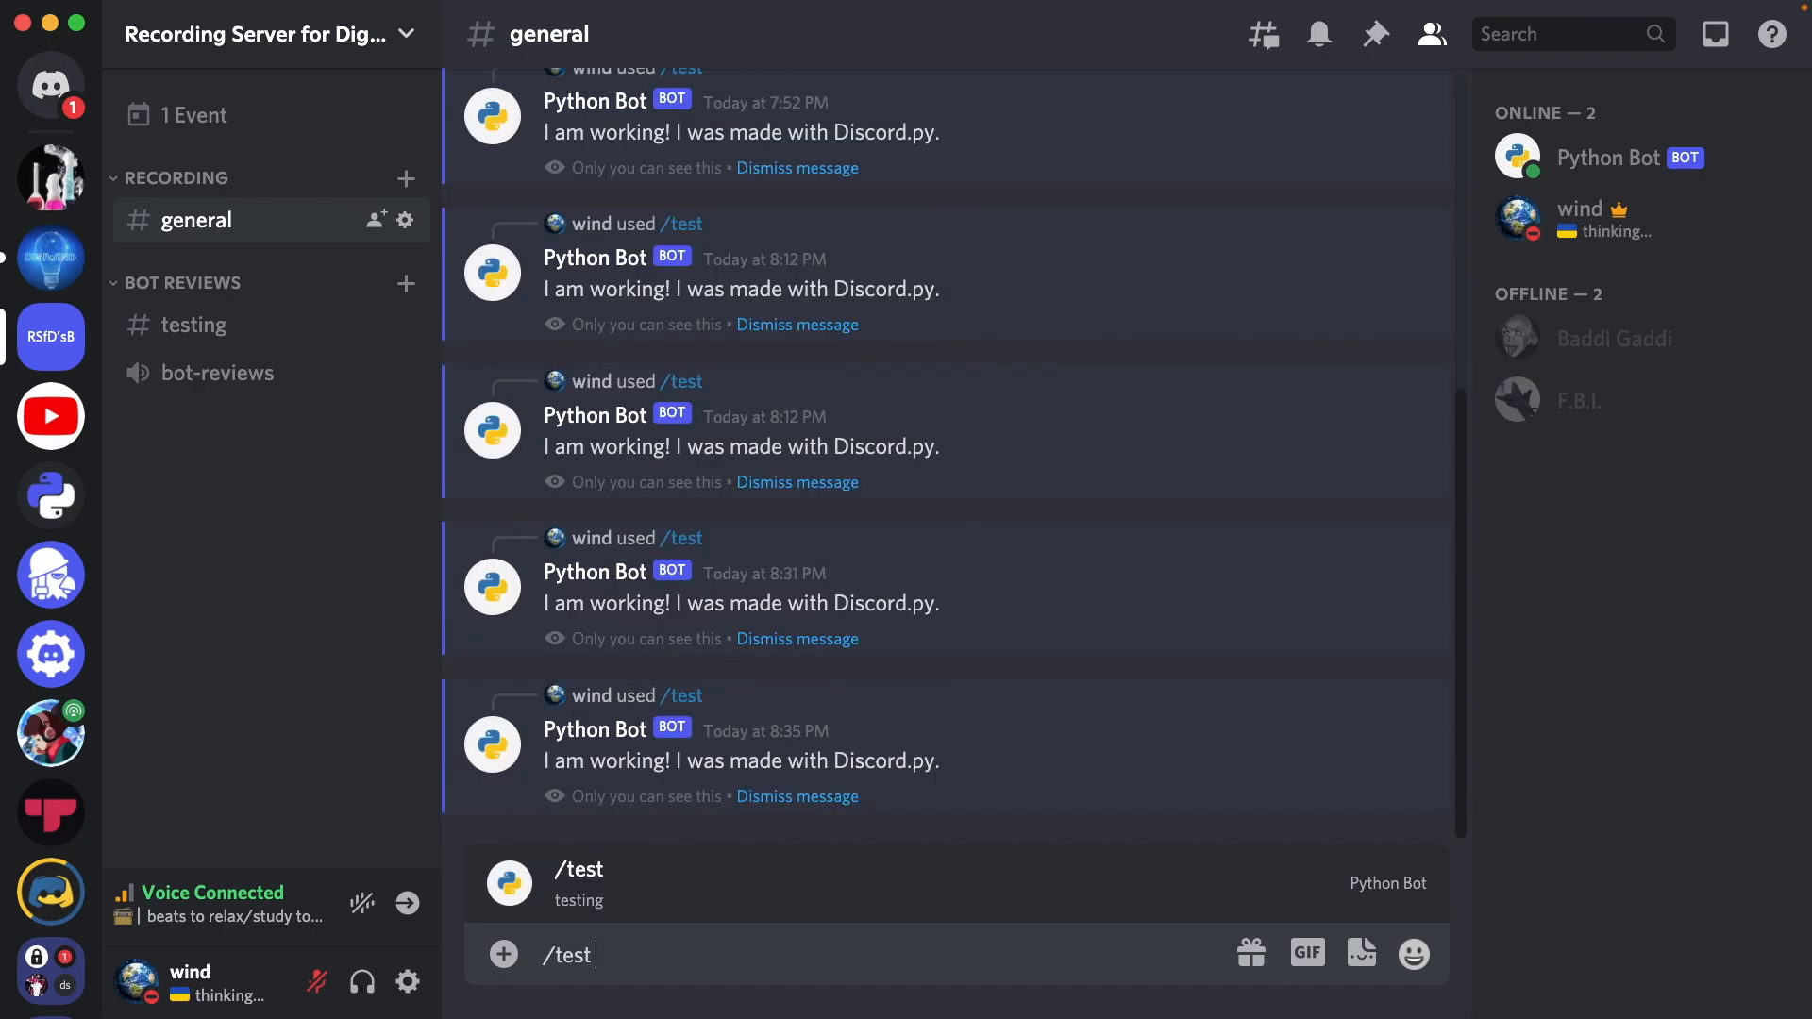